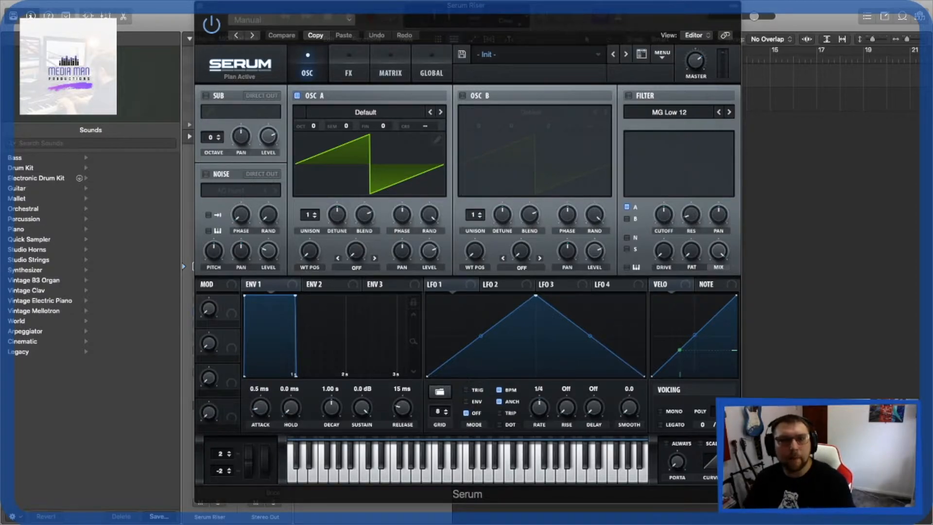
mouse_move(773, 237)
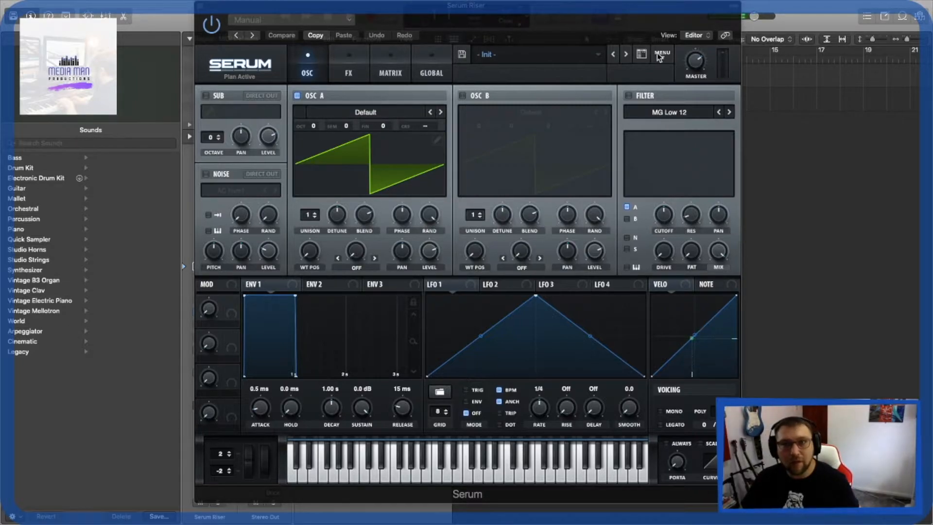
Set oscillator A's Unison to 8 voices on the Init patch's saw wave.
left_click(660, 55)
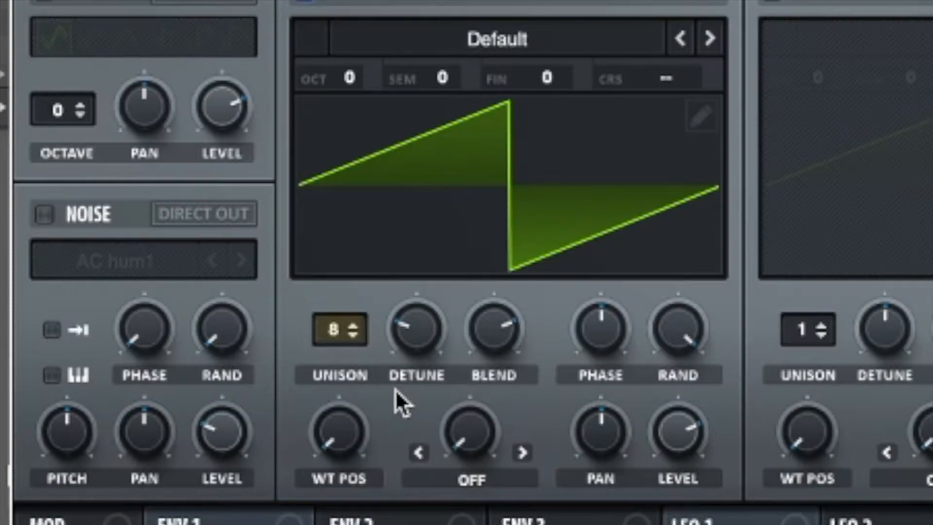
mouse_move(417, 333)
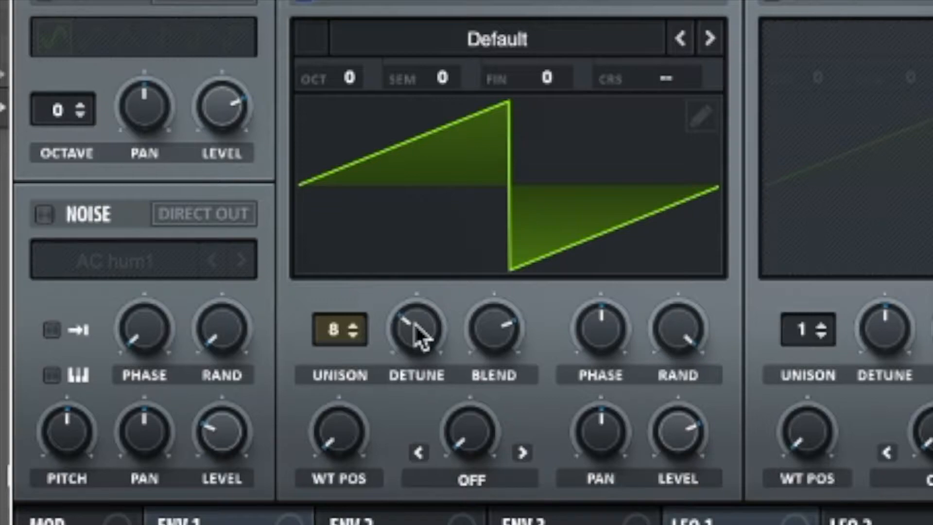
mouse_move(417, 306)
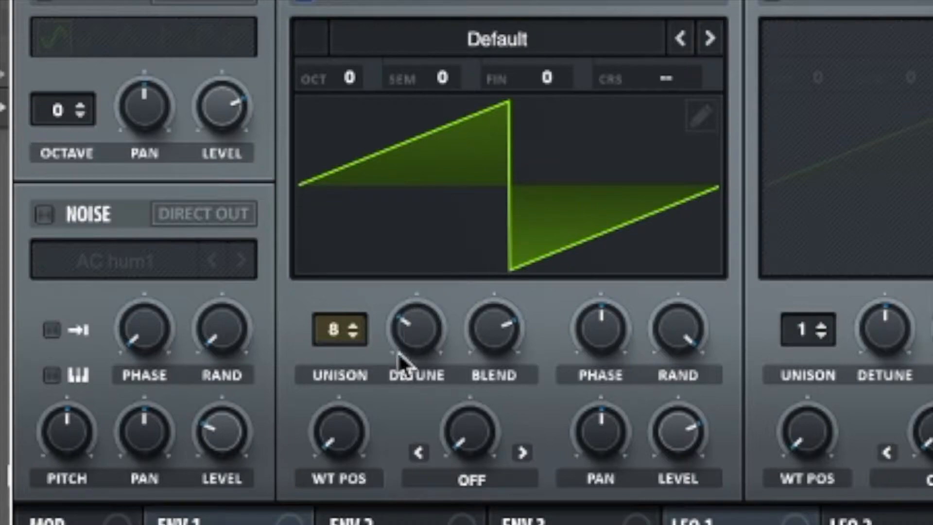
mouse_move(573, 346)
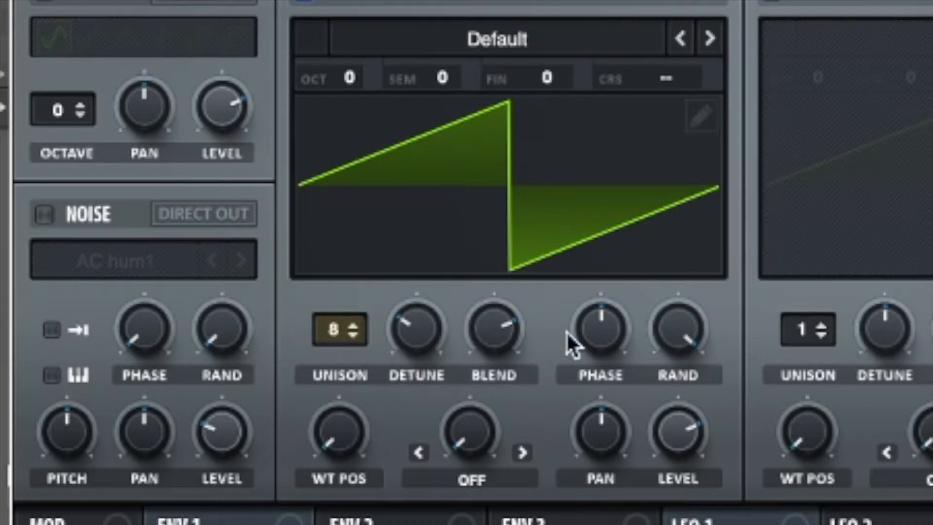
mouse_move(372, 499)
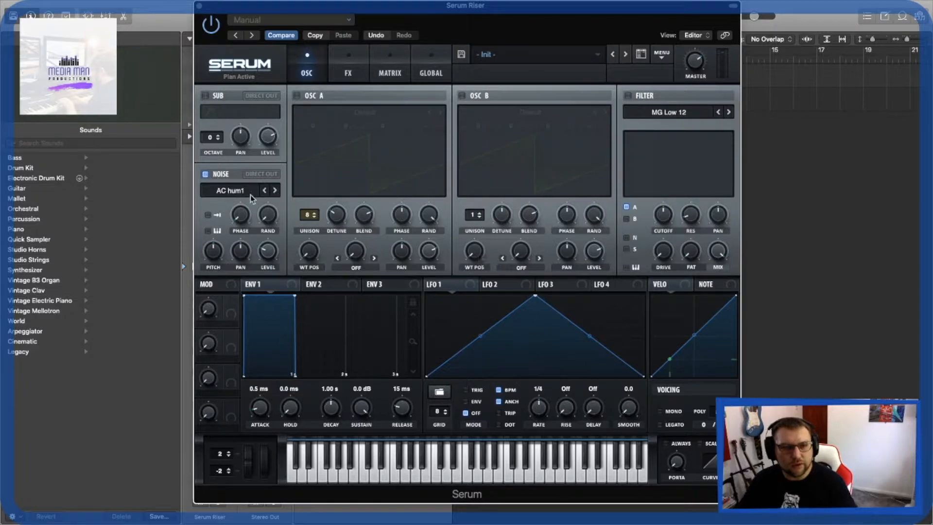
Load the SH1 Noise sample from the Analog submenu into the noise oscillator.
left_click(238, 190)
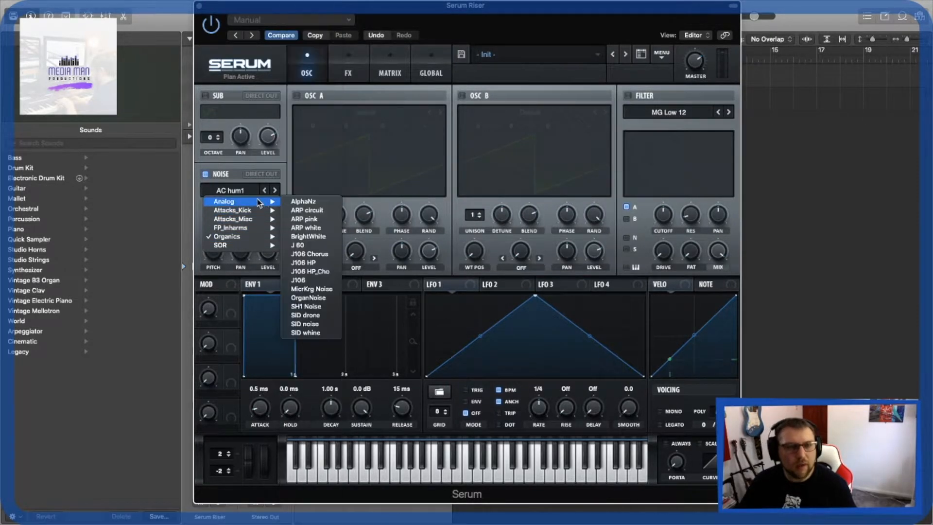
left_click(306, 306)
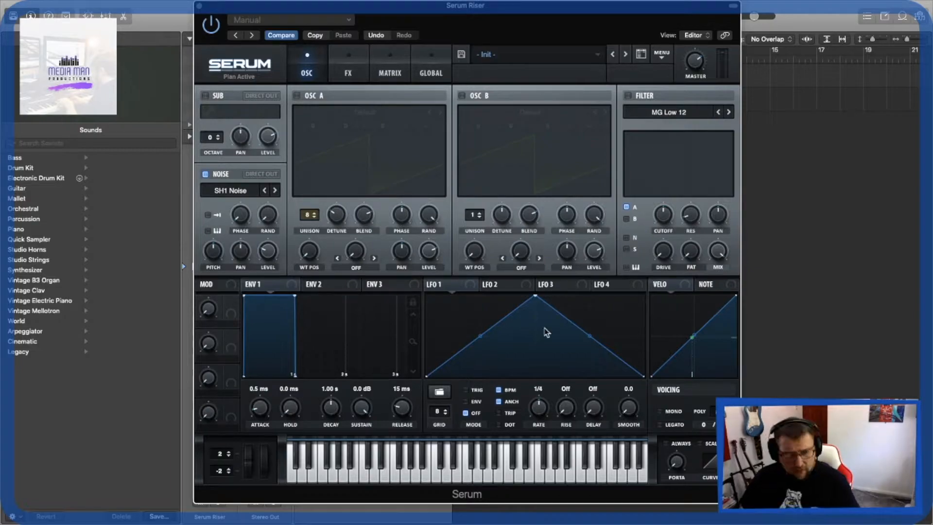
mouse_move(289, 302)
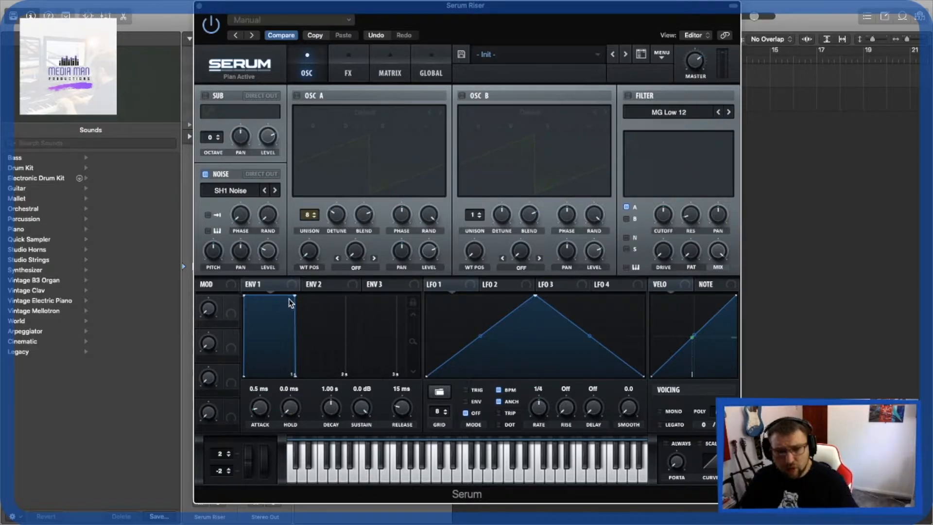
mouse_move(410, 298)
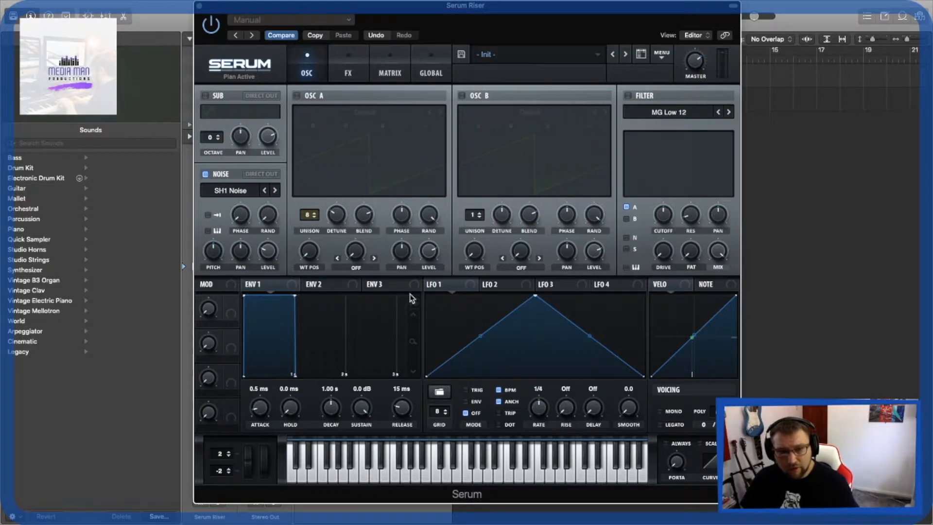
mouse_move(398, 319)
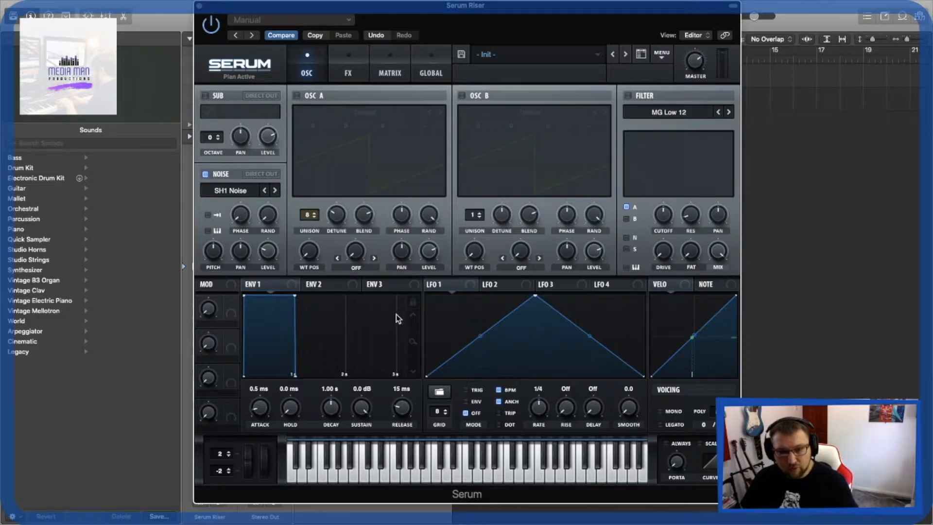
mouse_move(428, 311)
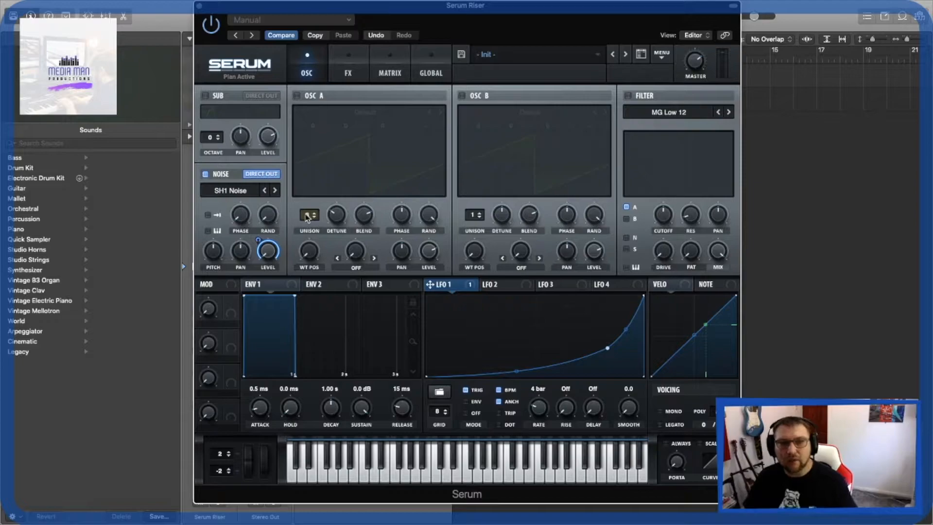
mouse_move(309, 216)
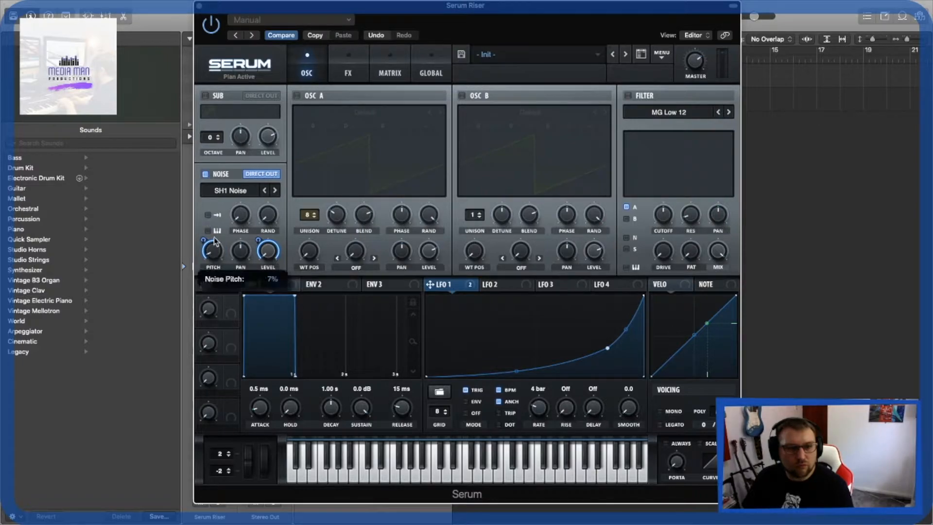
mouse_move(113, 264)
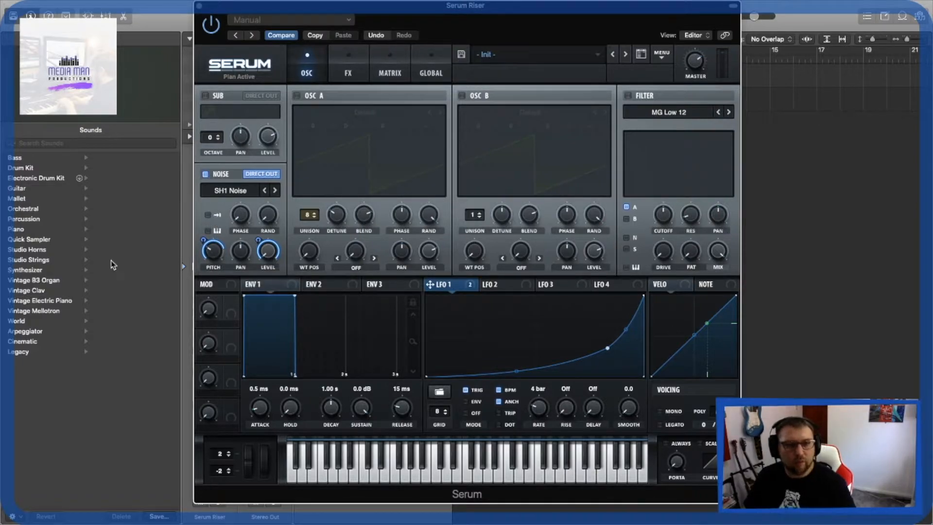
mouse_move(213, 250)
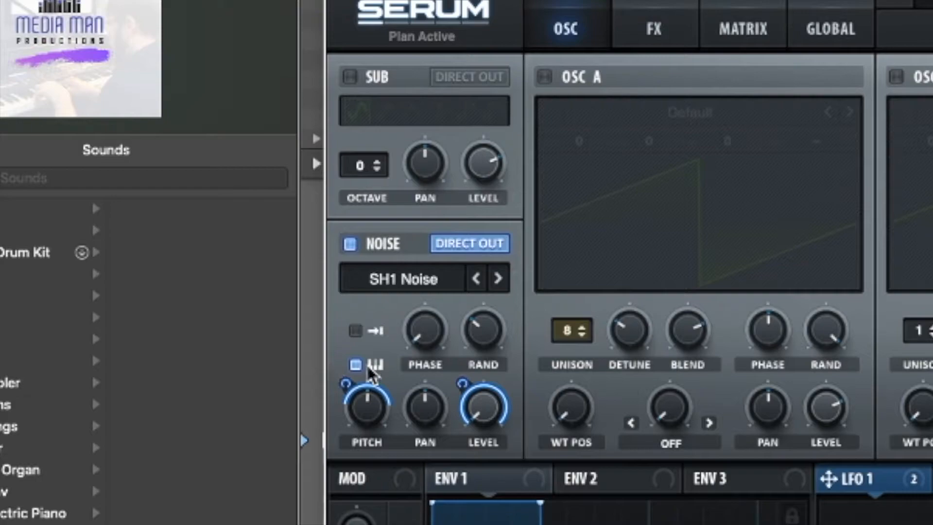
mouse_move(374, 372)
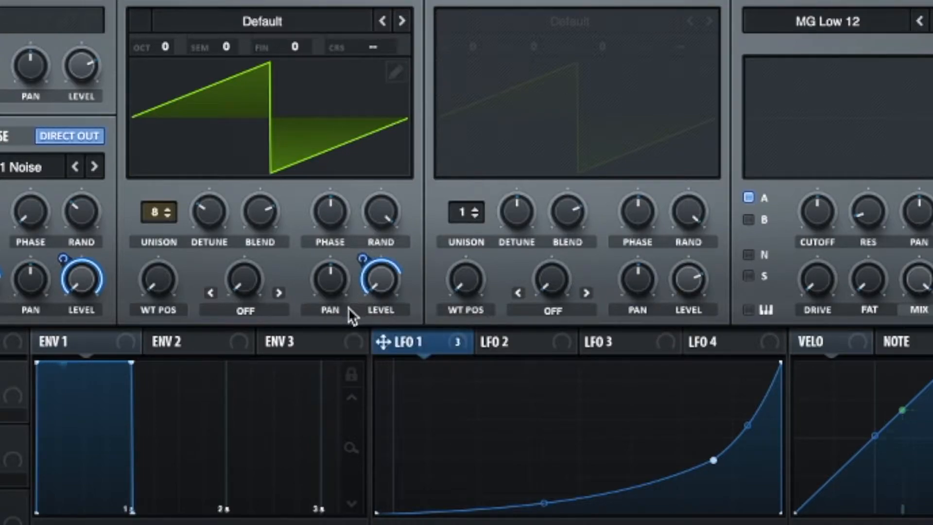
mouse_move(253, 232)
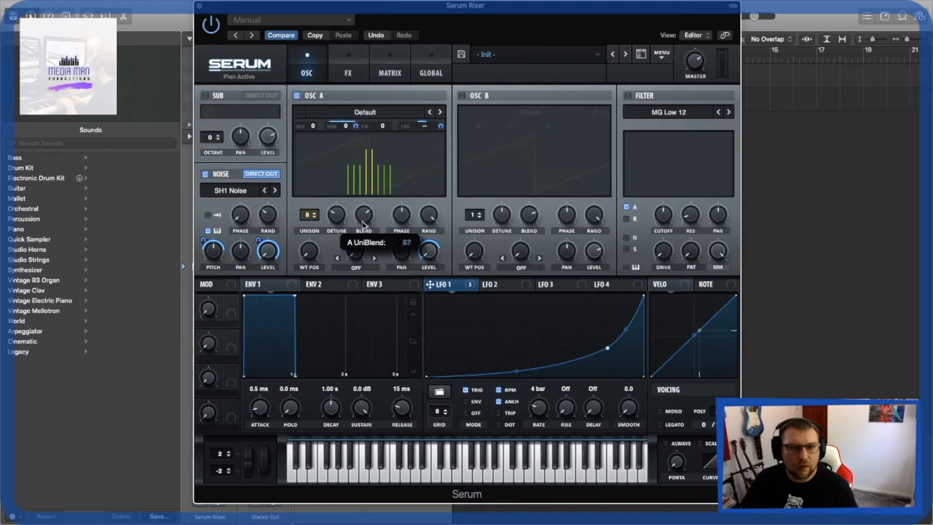
Raise oscillator A's unison Blend knob to about 84.
left_click_drag(363, 213, 364, 224)
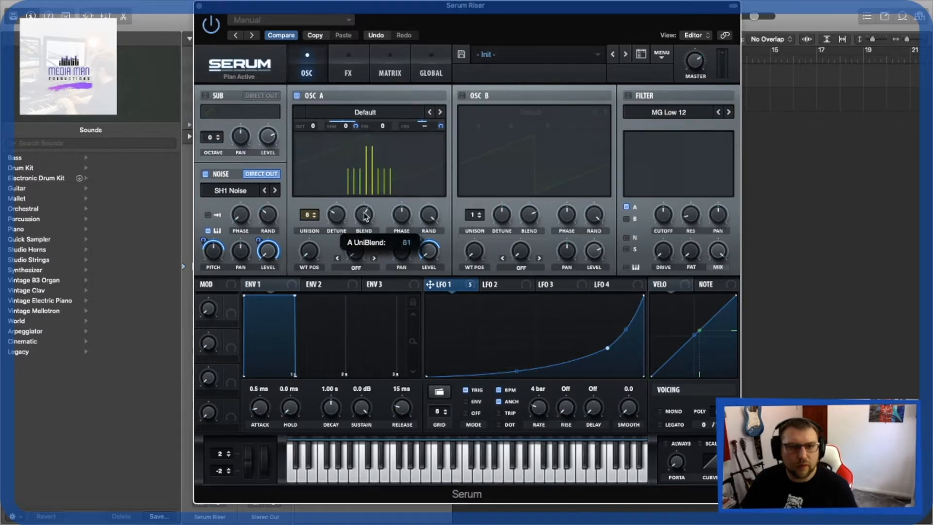
left_click_drag(365, 215, 364, 203)
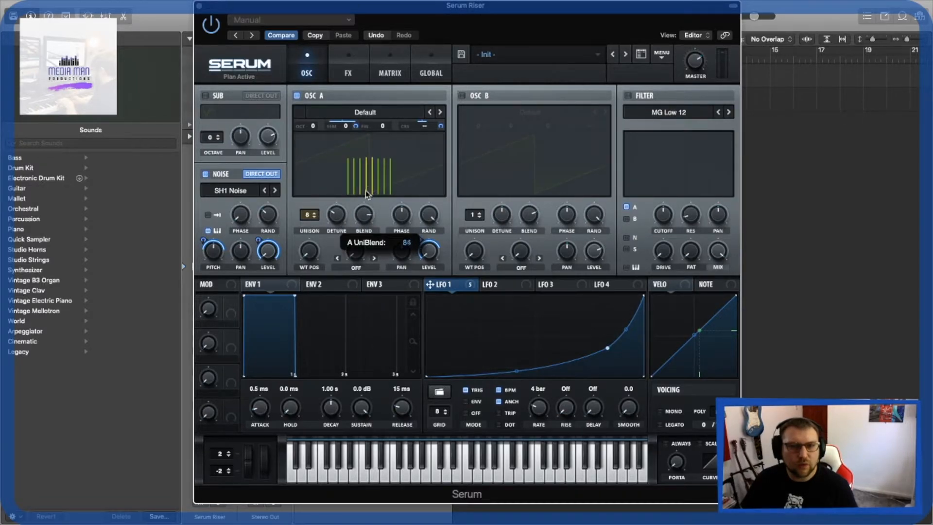
left_click_drag(363, 214, 345, 211)
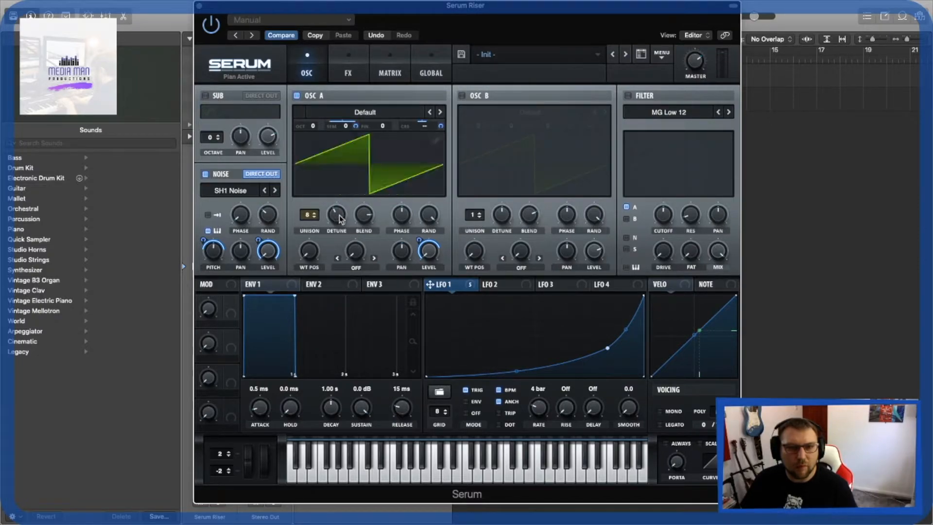
mouse_move(454, 101)
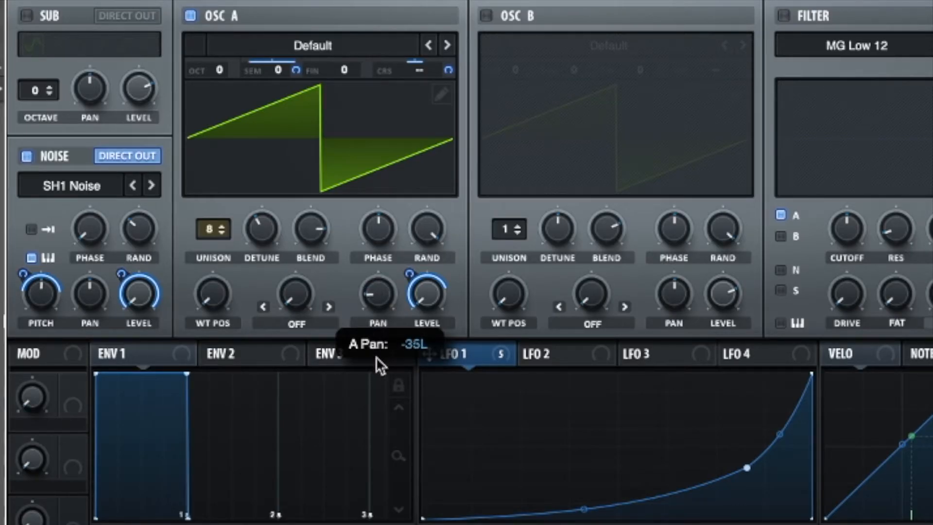
mouse_move(642, 199)
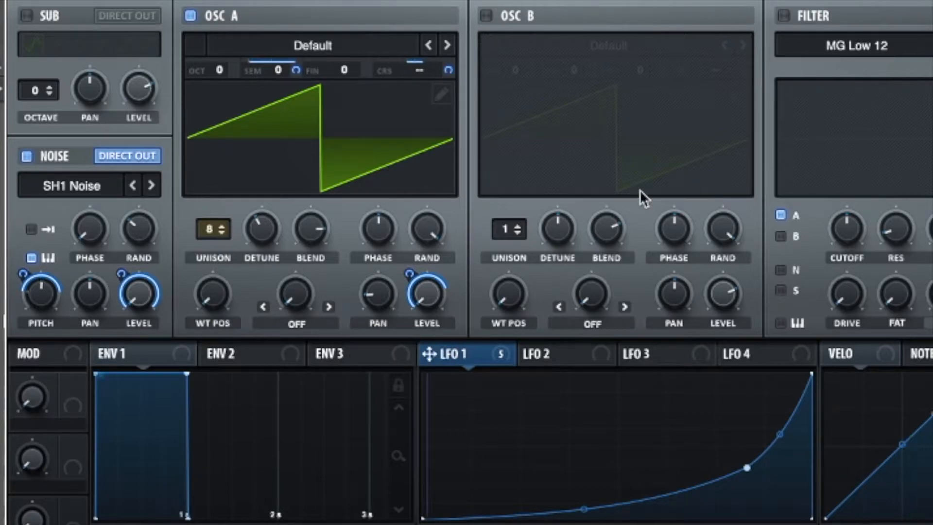
mouse_move(624, 184)
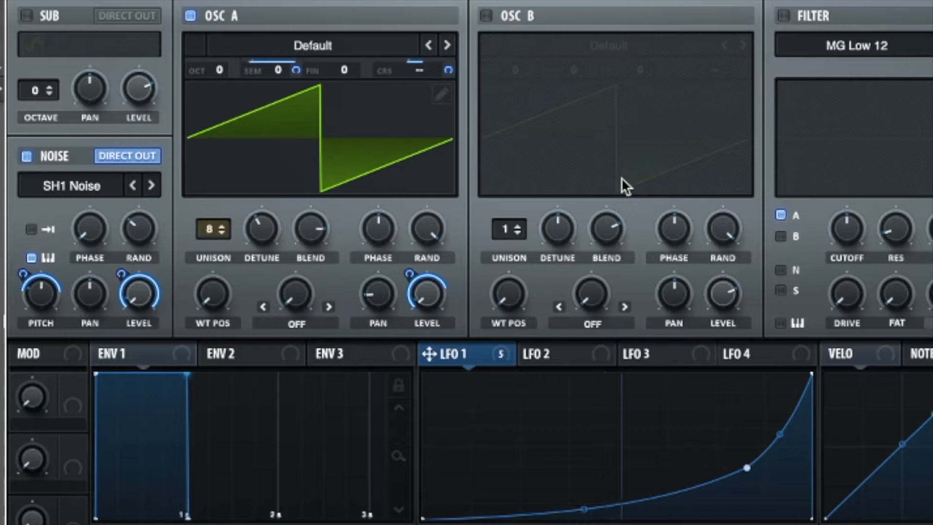
mouse_move(482, 62)
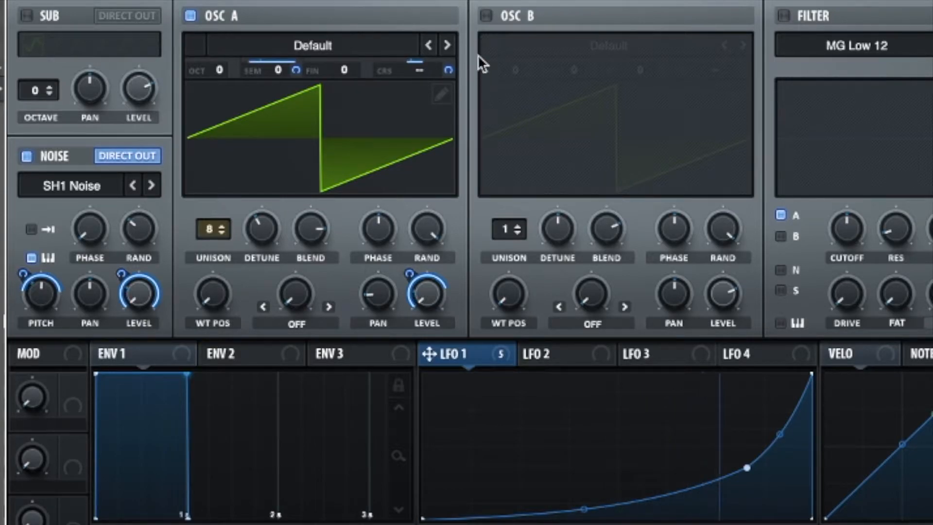
mouse_move(482, 56)
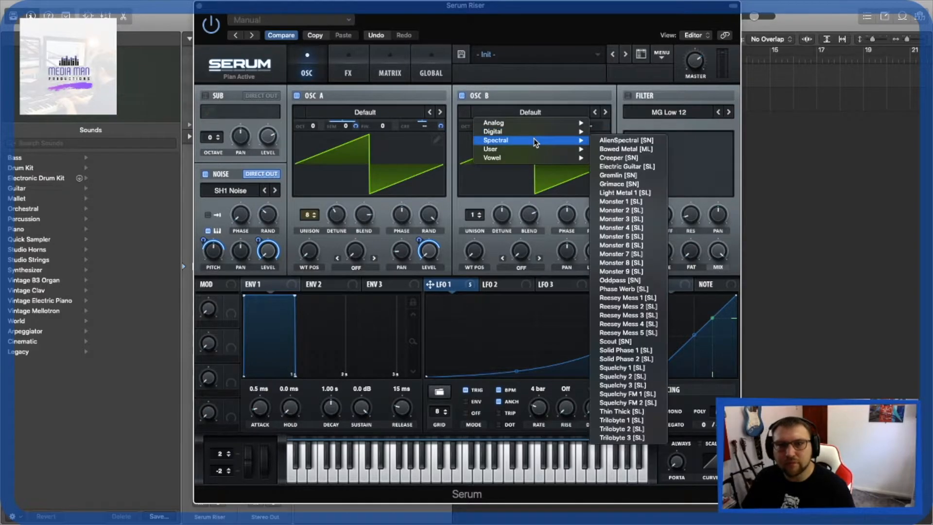
mouse_move(621, 289)
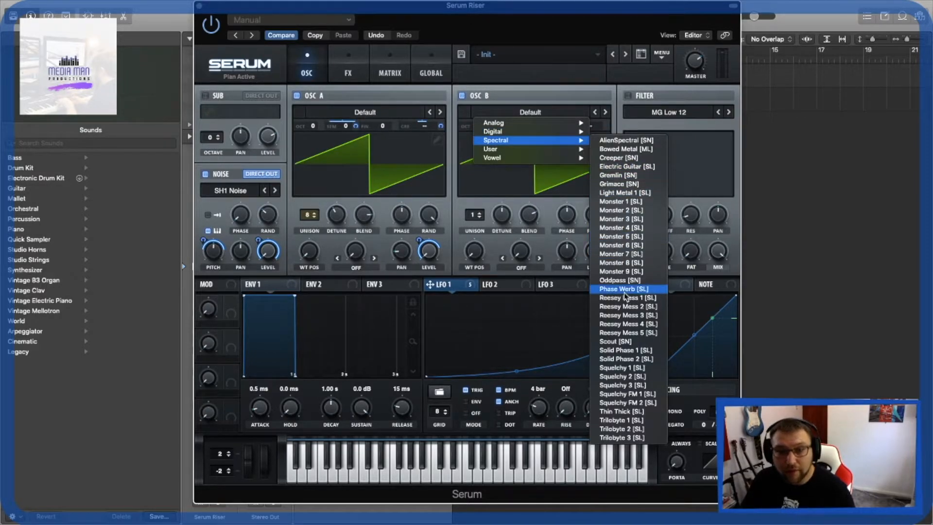
mouse_move(626, 297)
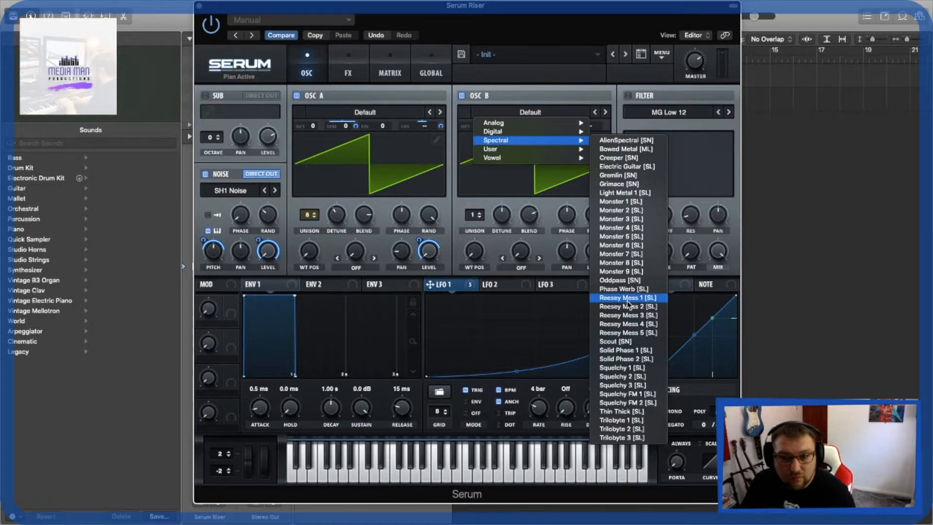
Mute oscillator A and set oscillator B's WT POS to a spikier frame around 32.
left_click(626, 297)
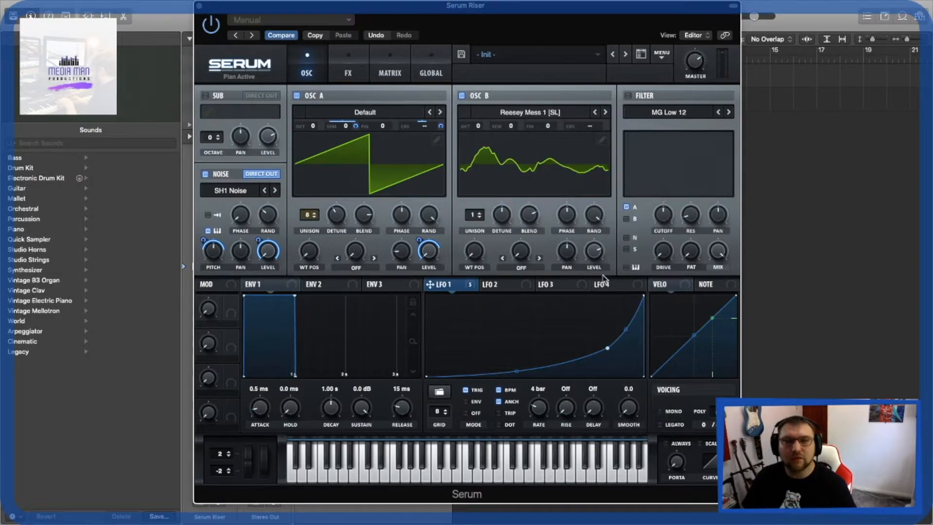
mouse_move(292, 100)
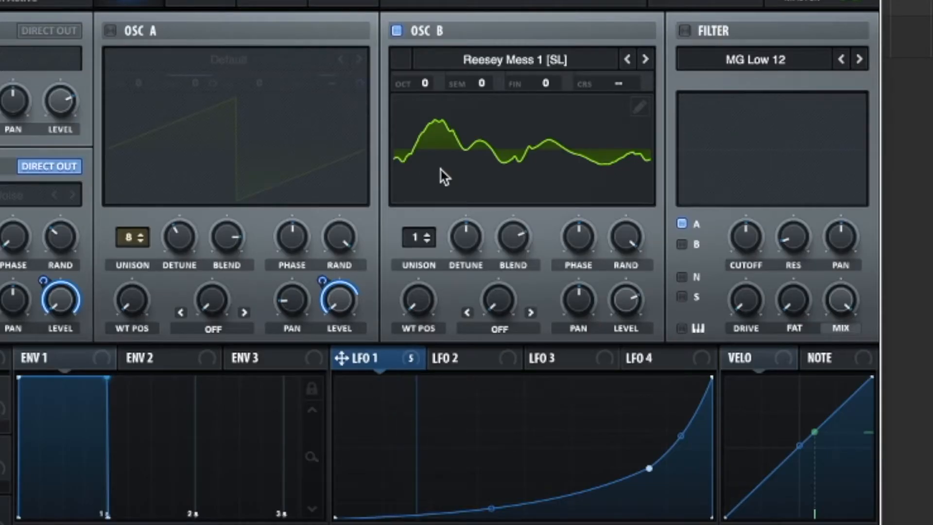
left_click_drag(416, 302, 417, 292)
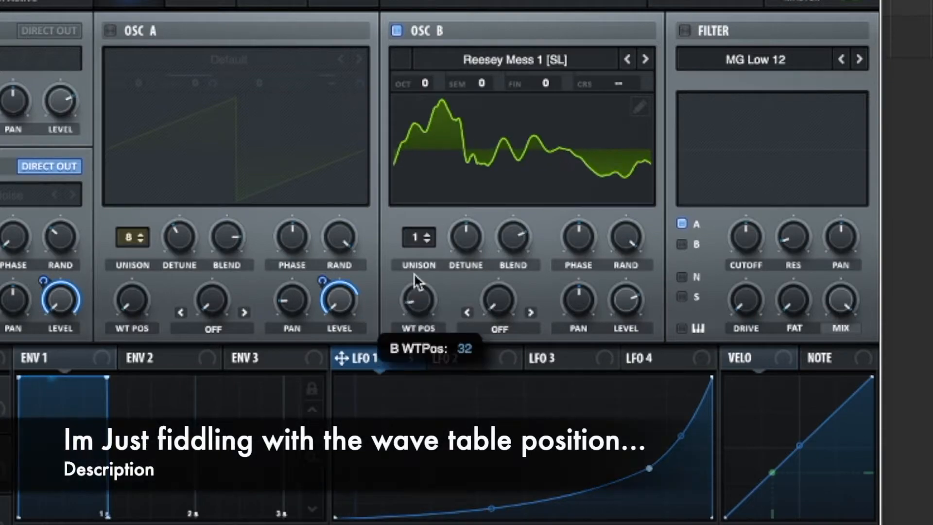
left_click_drag(418, 305, 418, 291)
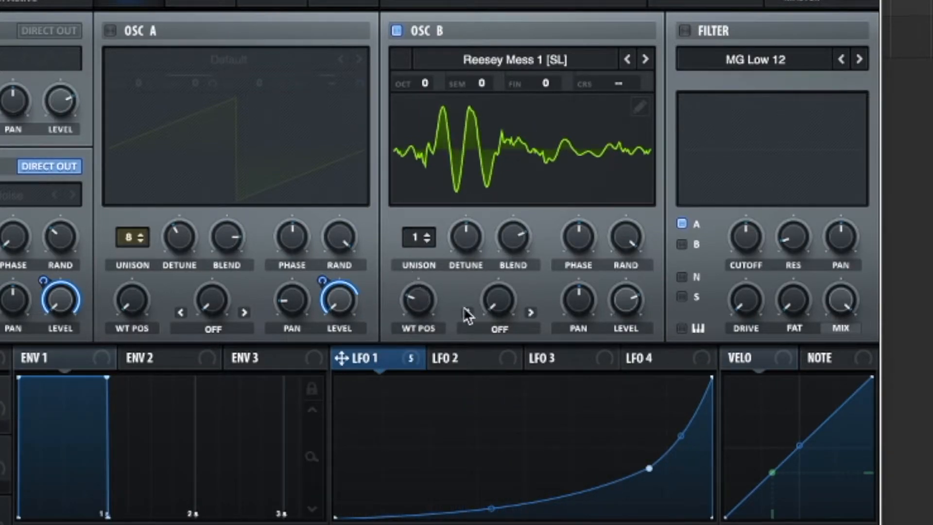
mouse_move(381, 364)
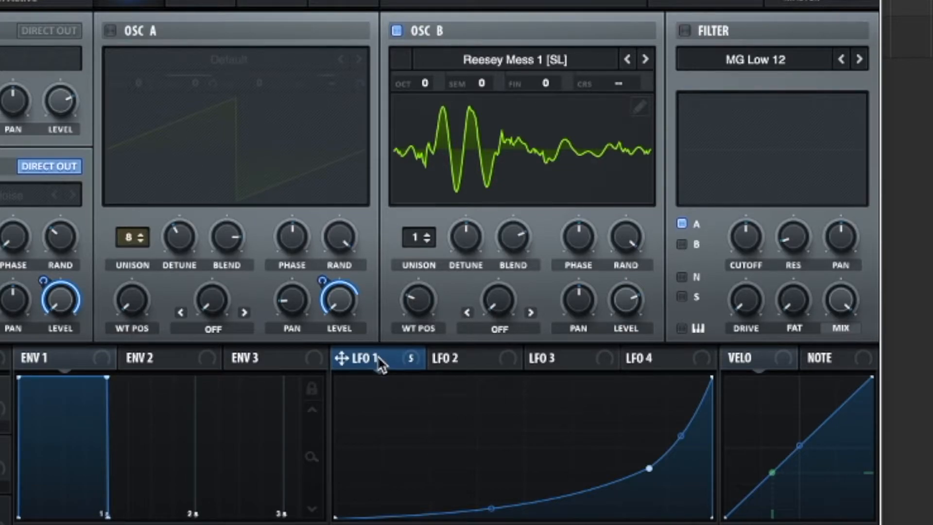
left_click(458, 357)
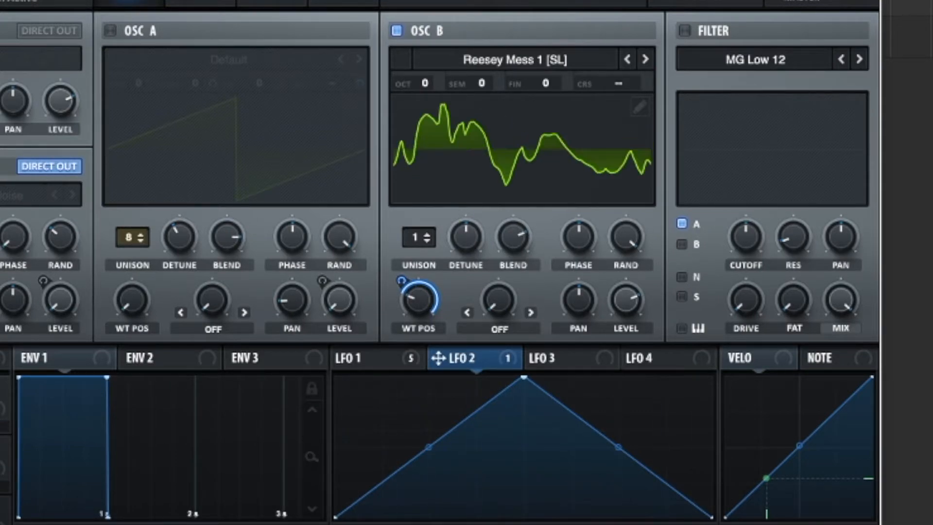
mouse_move(507, 463)
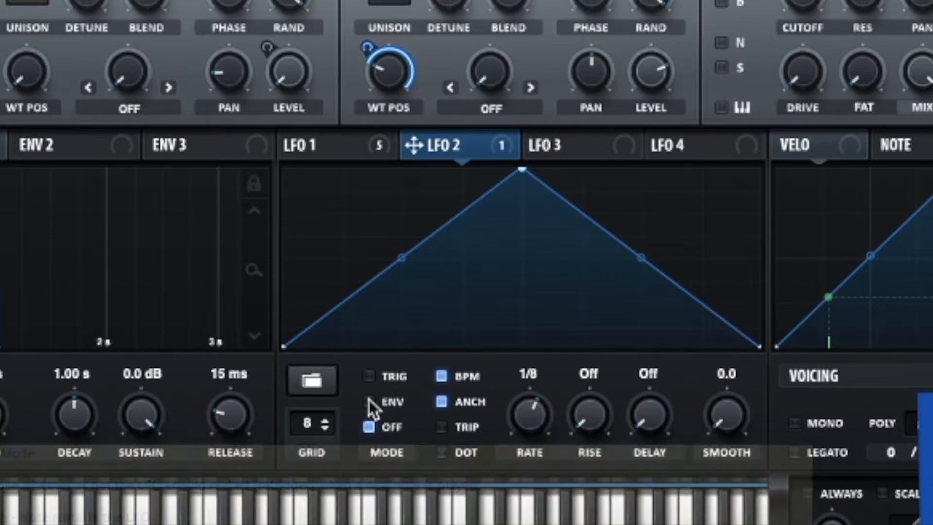
Change LFO 2's retrigger mode, route LFO 1 to OSC B Level, and re-enable oscillator A.
left_click(368, 403)
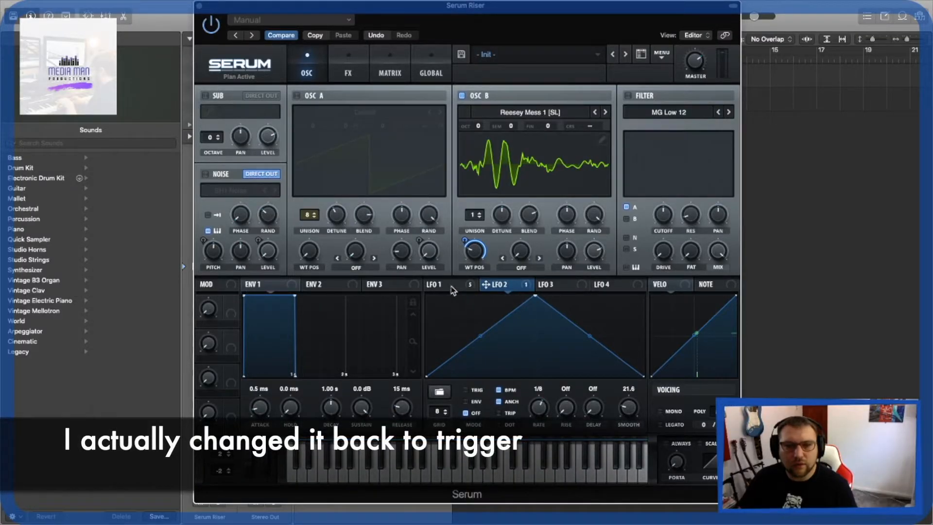
left_click(433, 284)
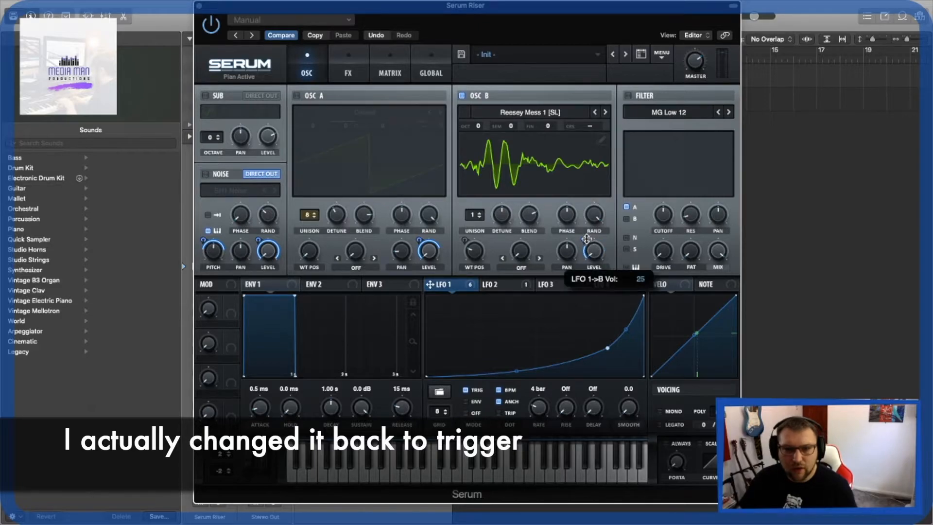
left_click_drag(592, 249, 593, 238)
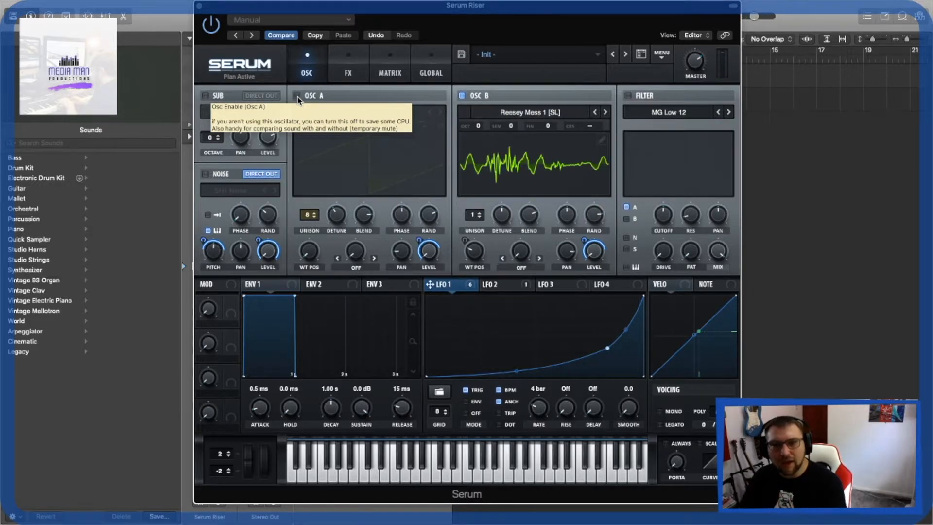
left_click(297, 96)
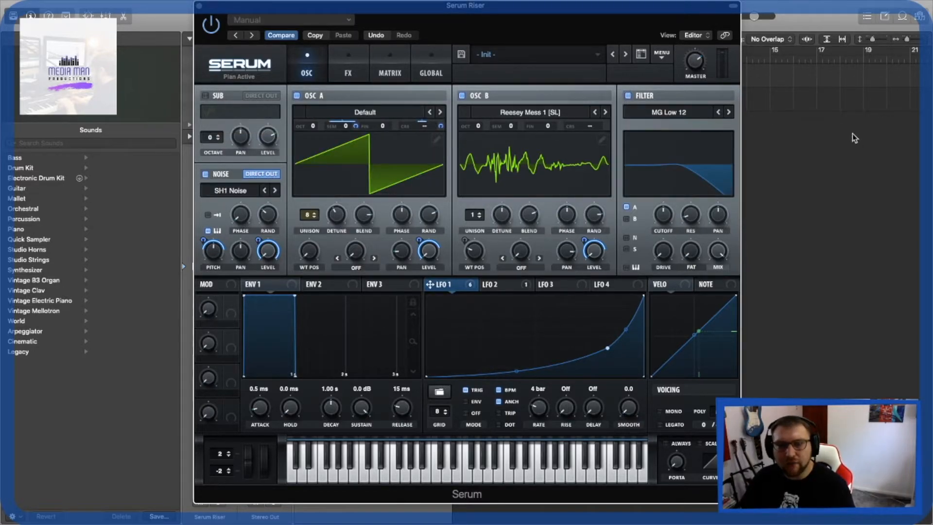
mouse_move(510, 289)
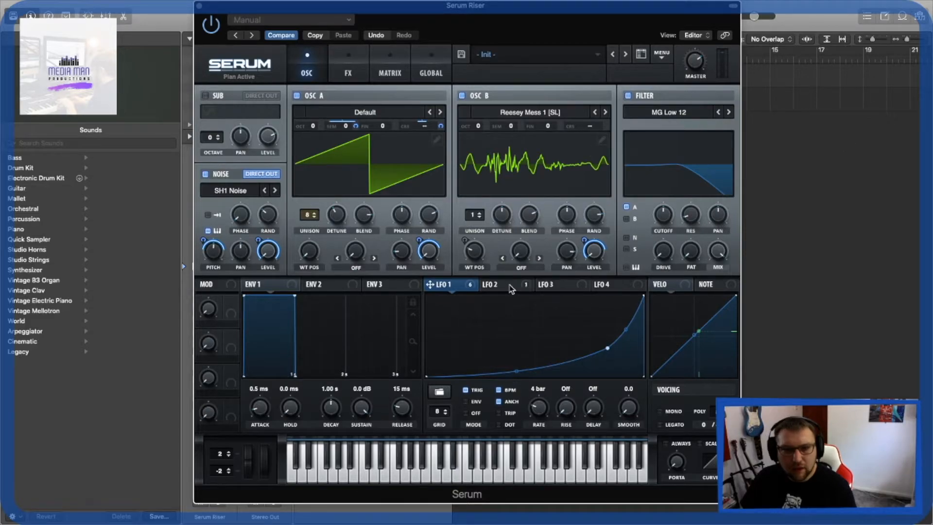
Route the triangle LFO 2 to the low-pass filter's Cutoff knob.
left_click(490, 283)
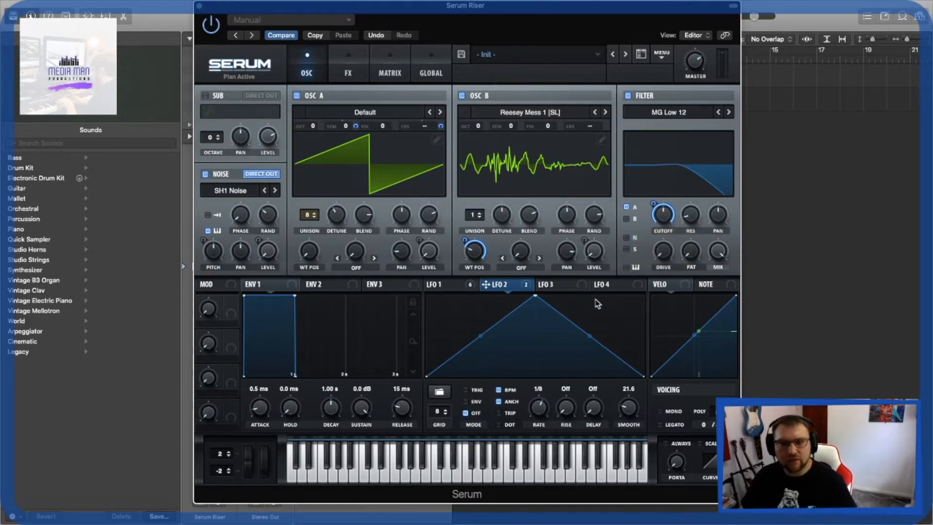
mouse_move(577, 166)
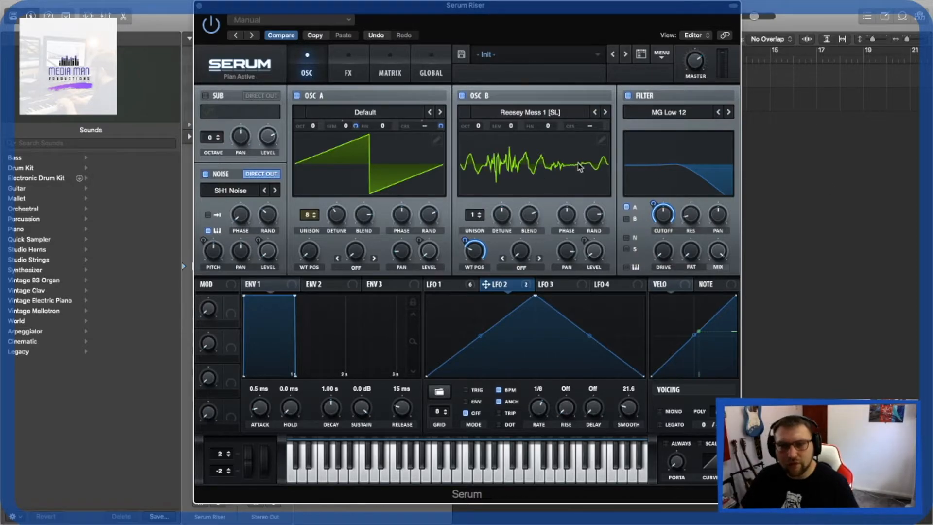
mouse_move(648, 208)
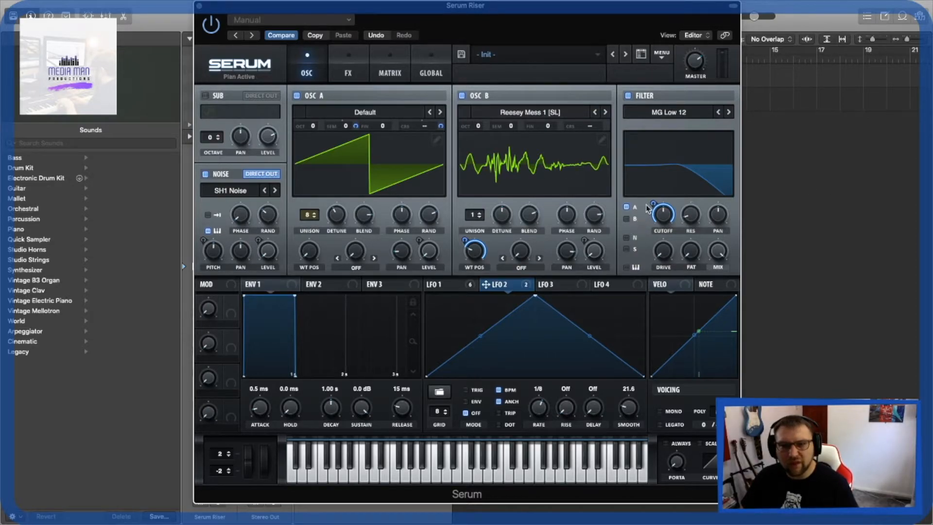
left_click_drag(661, 215, 661, 202)
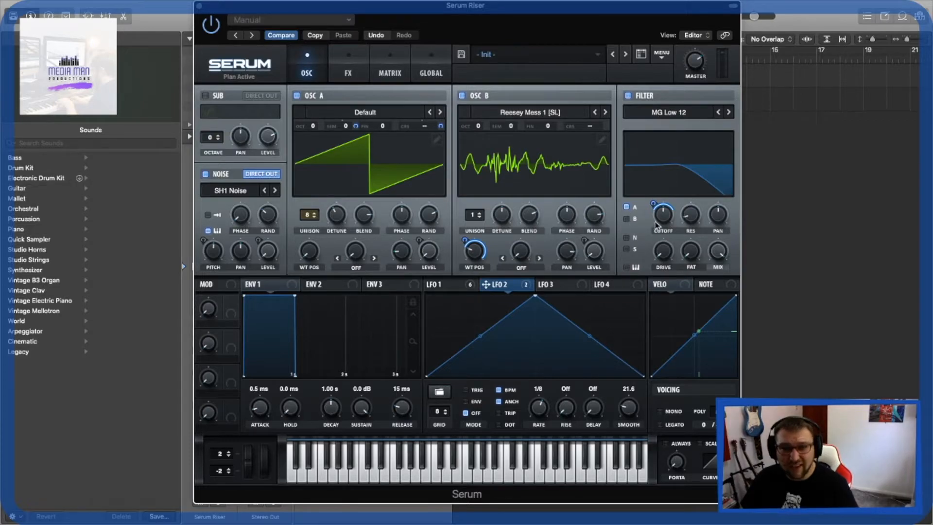
mouse_move(662, 213)
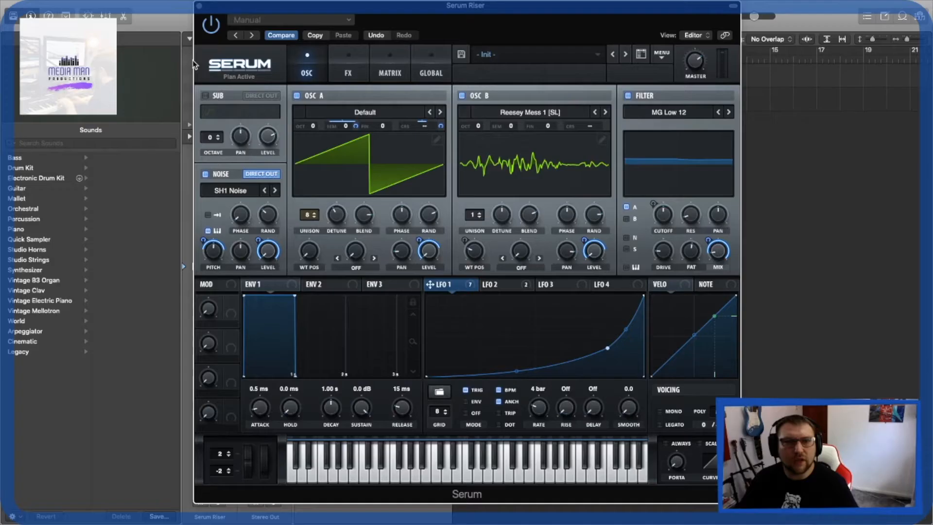
Enable Hyper/Dimension in the FX rack with the Dimension Mix at 42%.
left_click(348, 62)
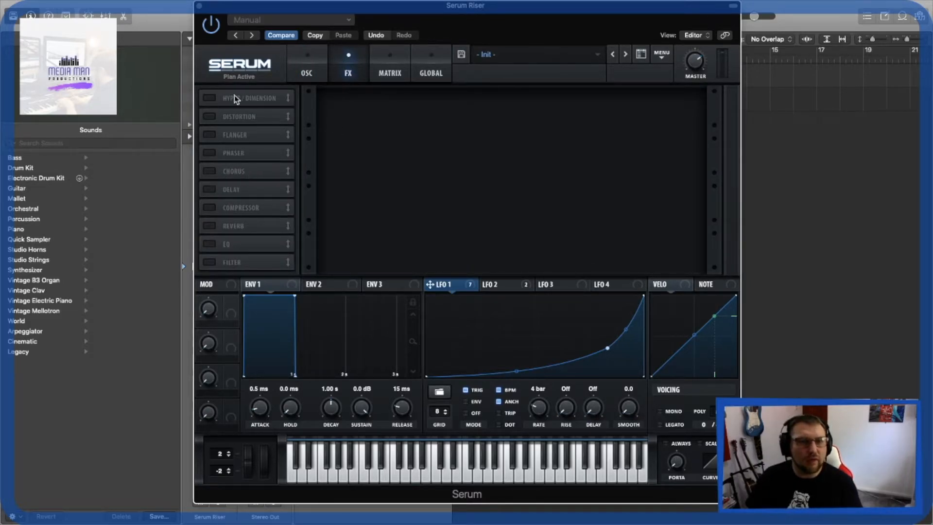
left_click(209, 97)
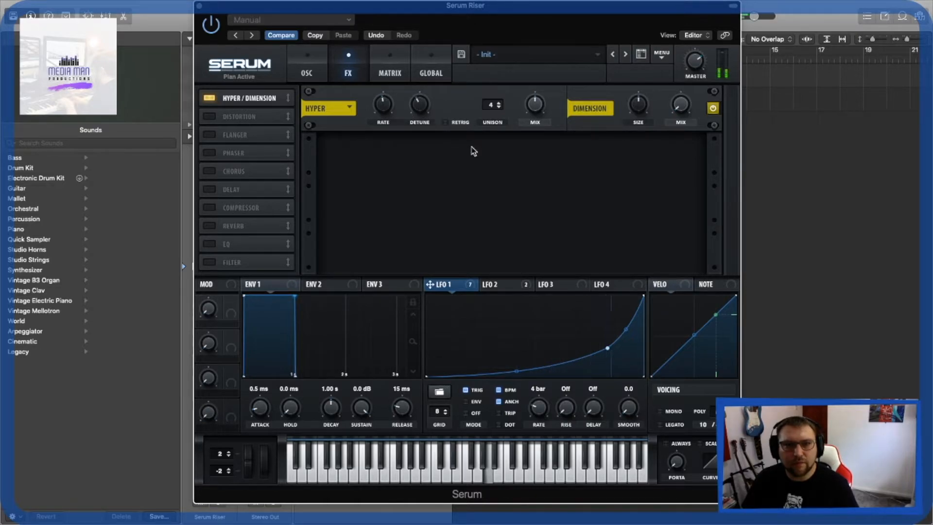
mouse_move(533, 106)
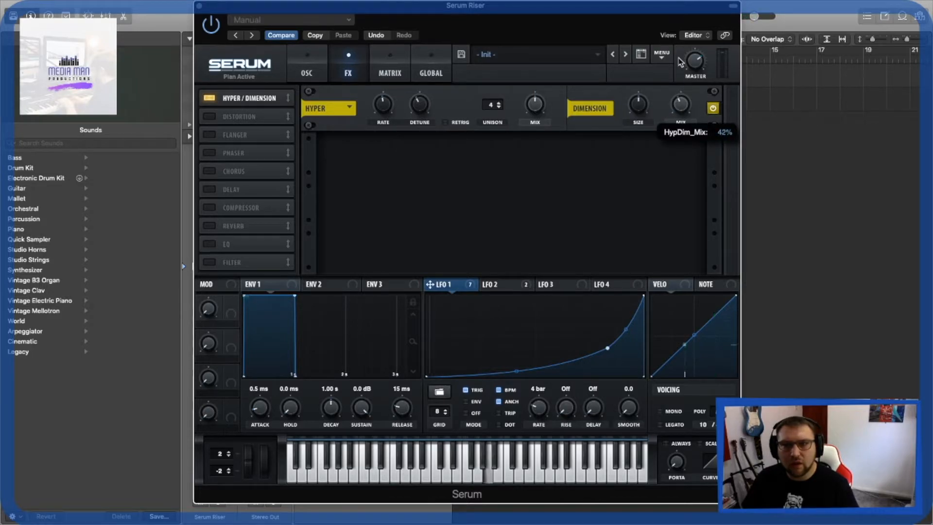
left_click_drag(680, 107, 680, 104)
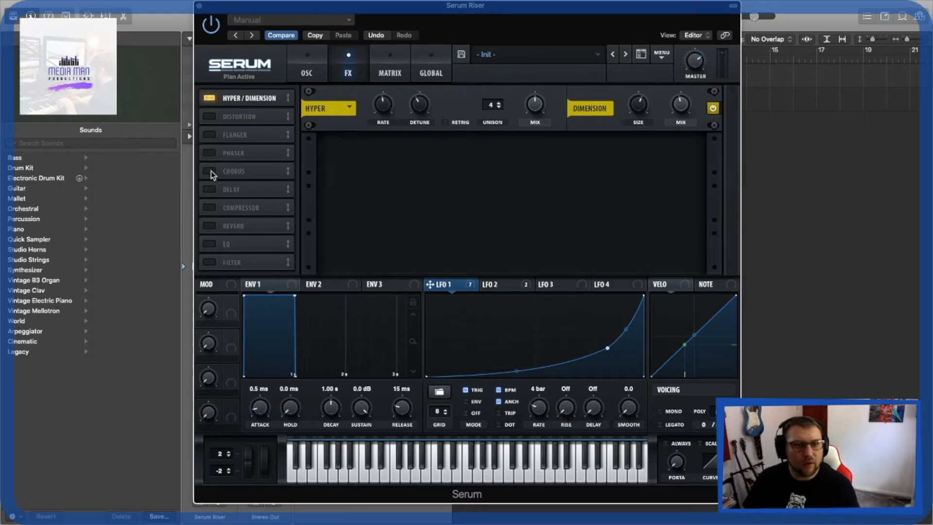
Enable the Chorus effect after Hyper/Dimension in the FX rack.
left_click(210, 171)
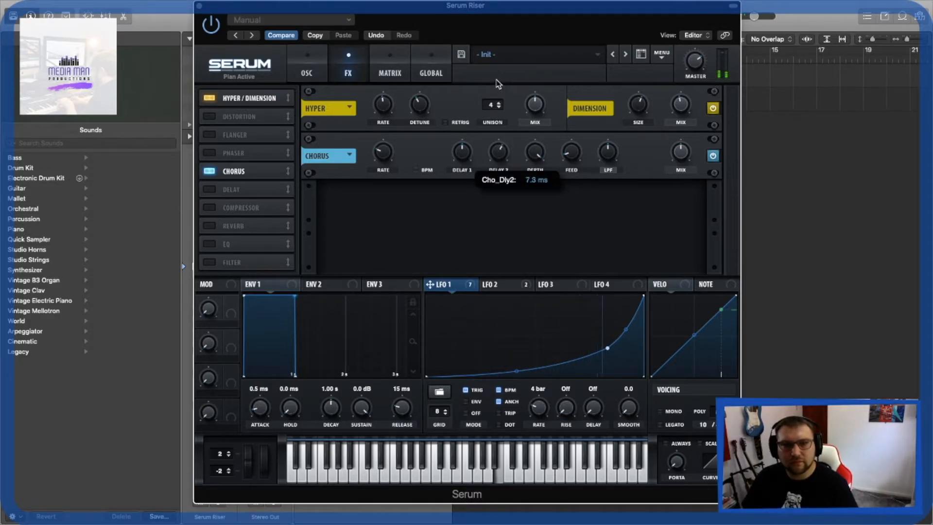
mouse_move(536, 153)
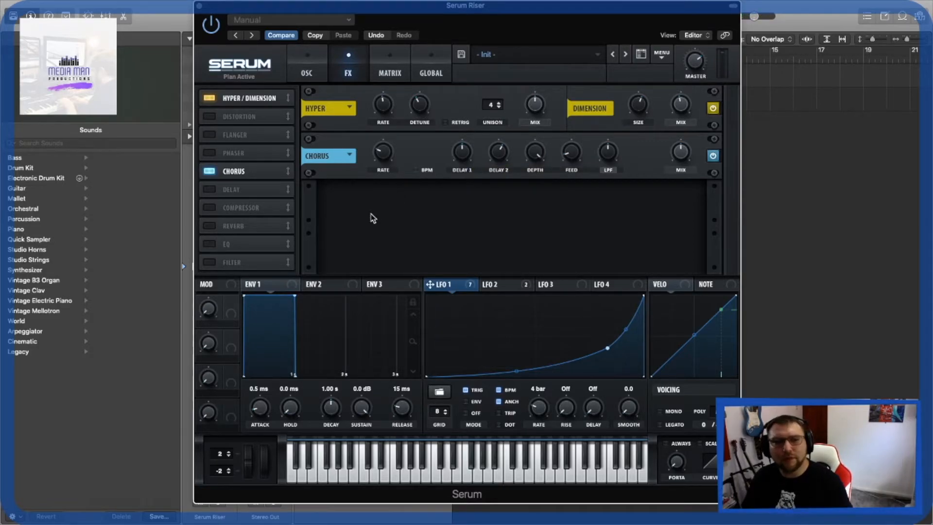
mouse_move(235, 212)
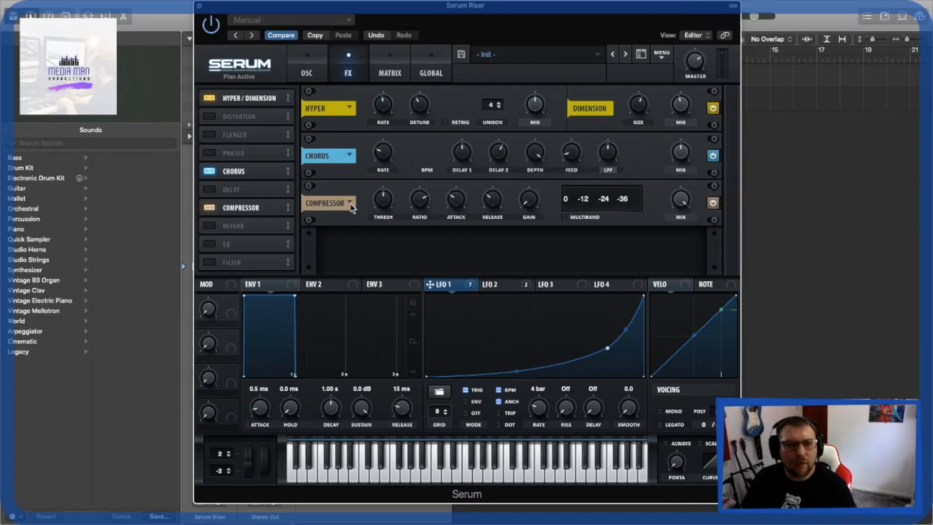
mouse_move(562, 222)
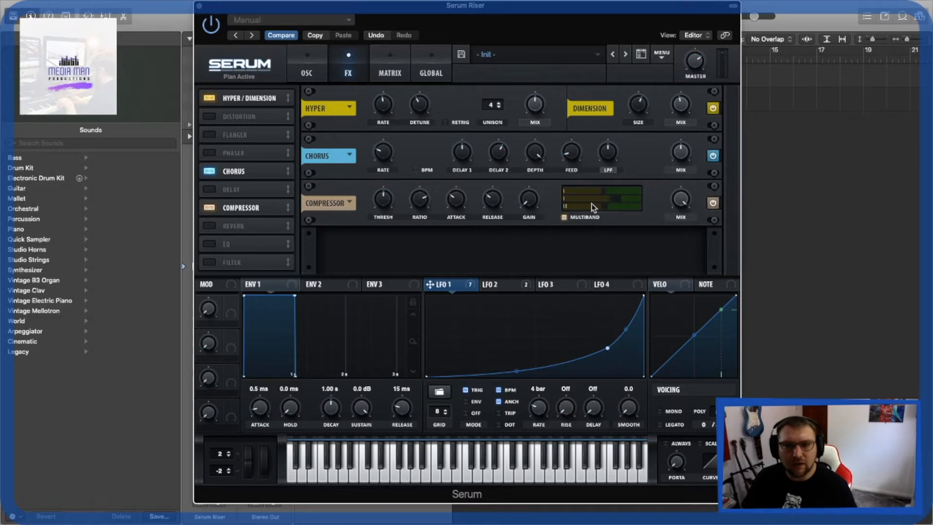
mouse_move(603, 210)
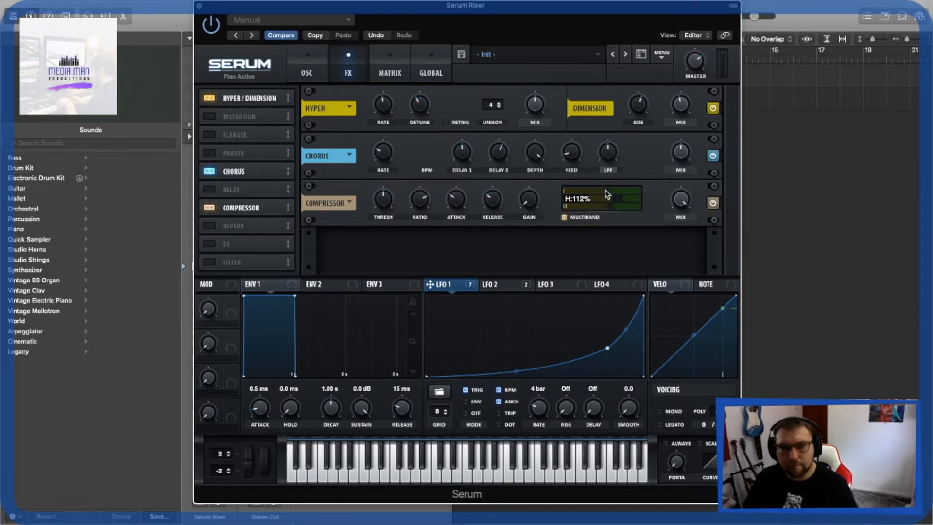
Enable Reverb in the effects chain and set its wet mix to about 30%.
left_click(210, 229)
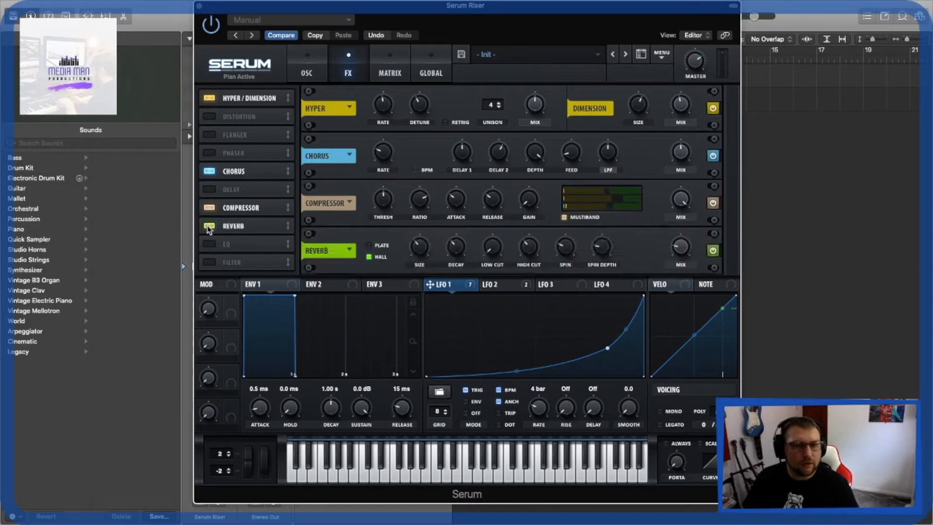
left_click(209, 226)
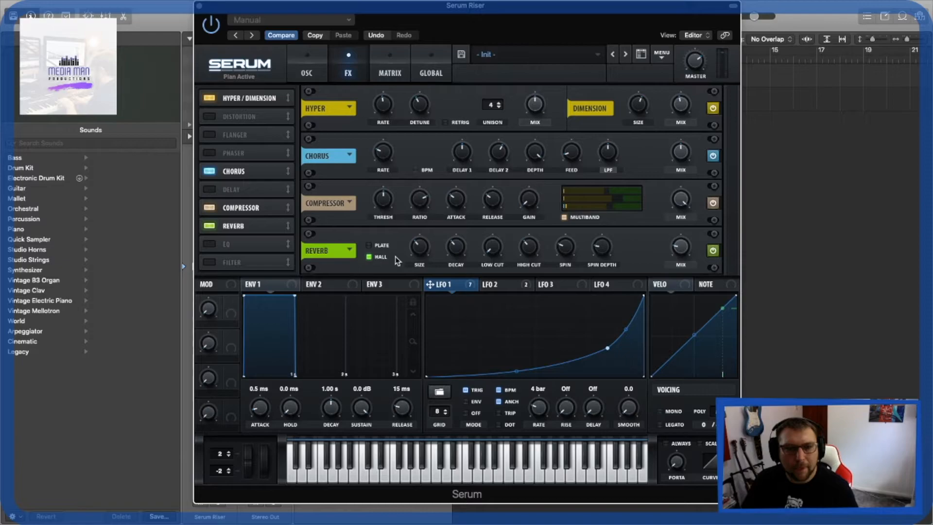
left_click(369, 245)
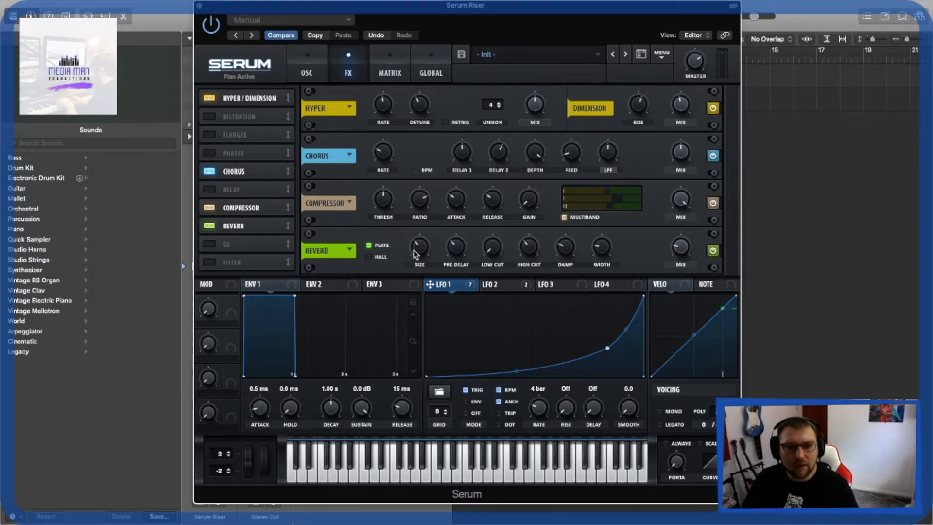
mouse_move(487, 258)
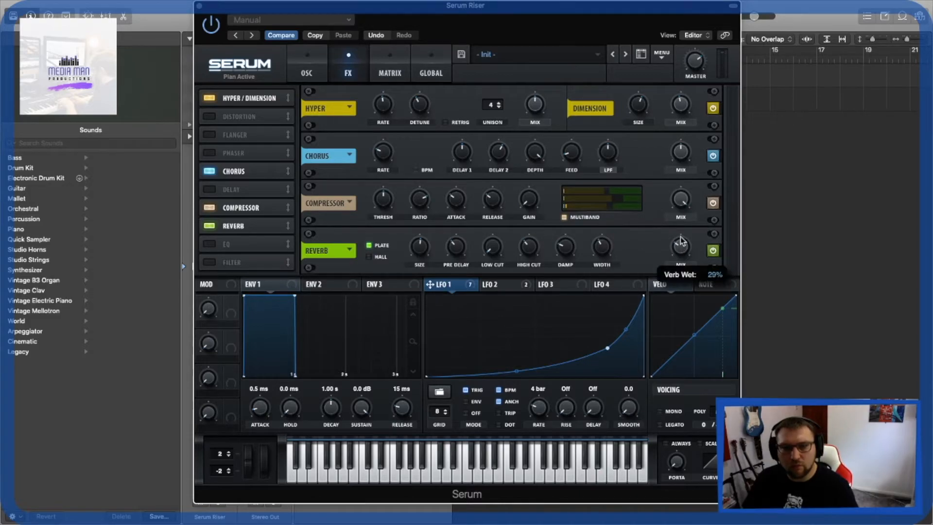
left_click_drag(680, 244, 680, 241)
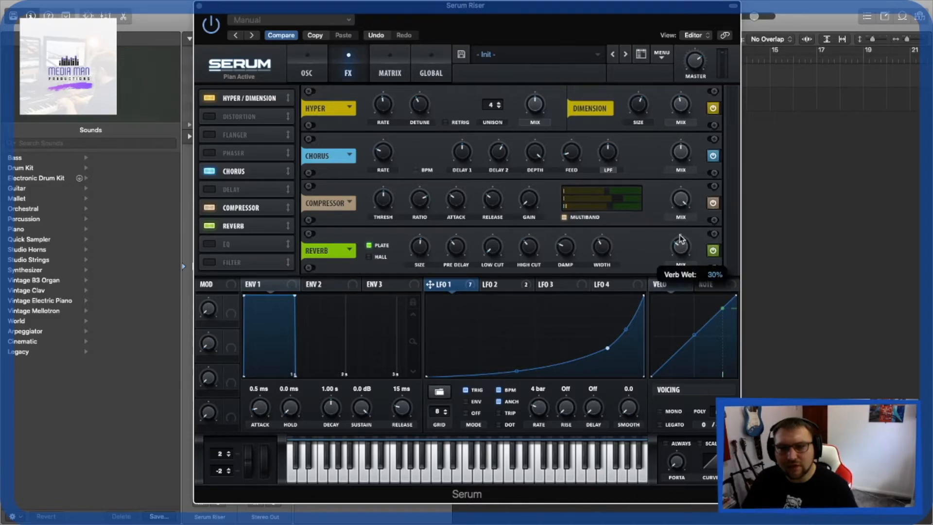
left_click_drag(680, 244, 680, 252)
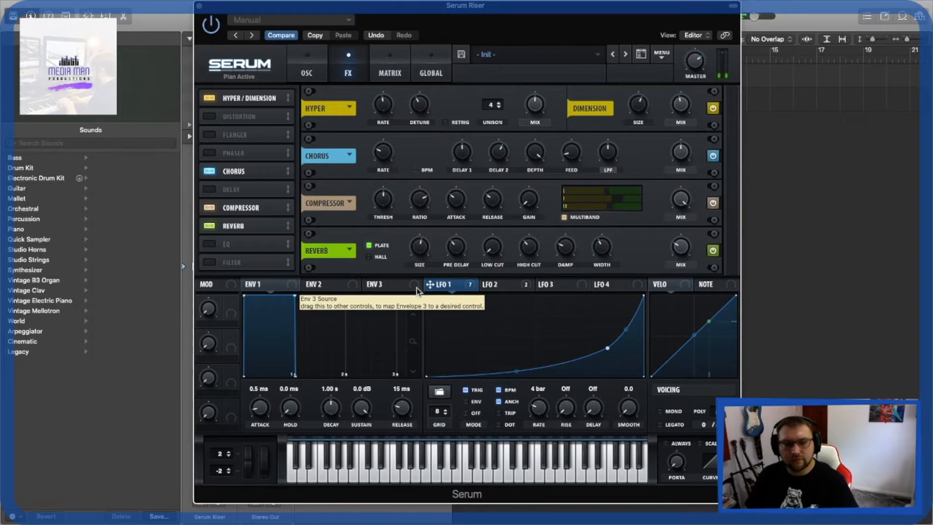
mouse_move(260, 200)
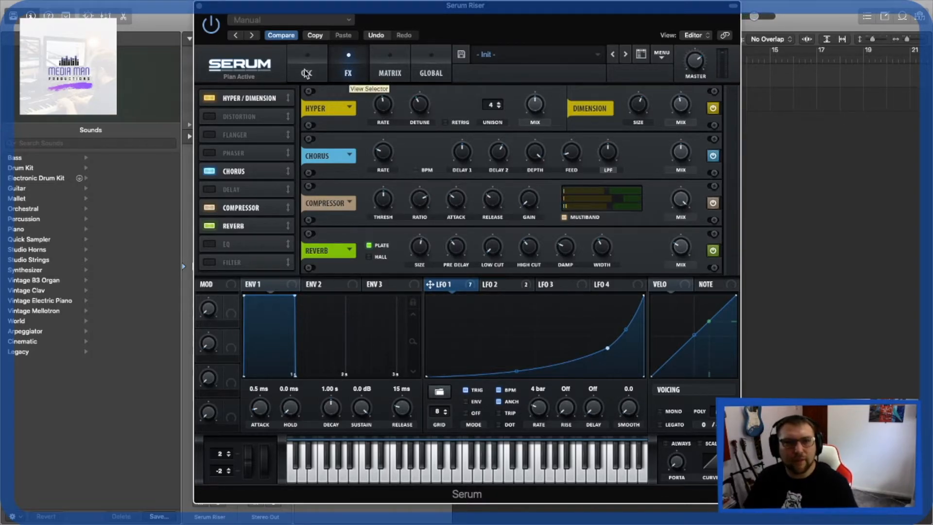
Return to the OSC page, select LFO 3 and drag it onto a target knob.
left_click(306, 62)
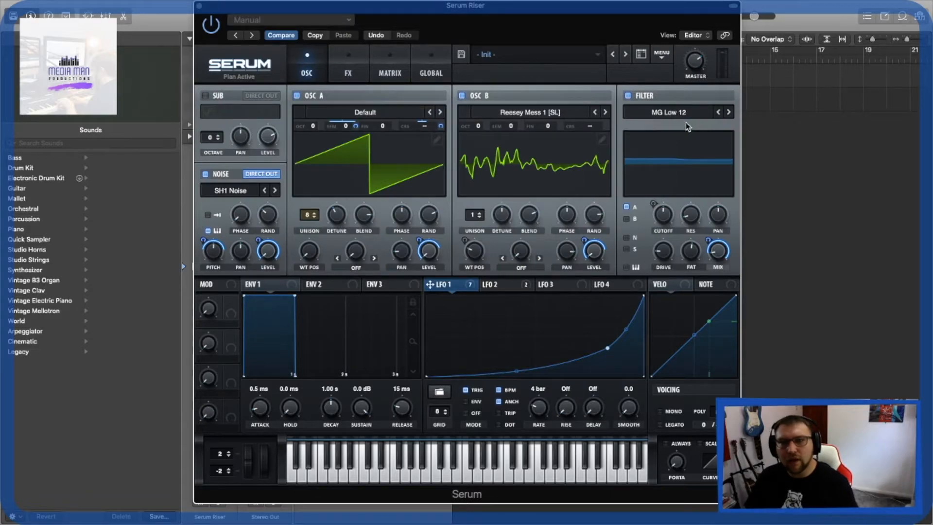
mouse_move(351, 153)
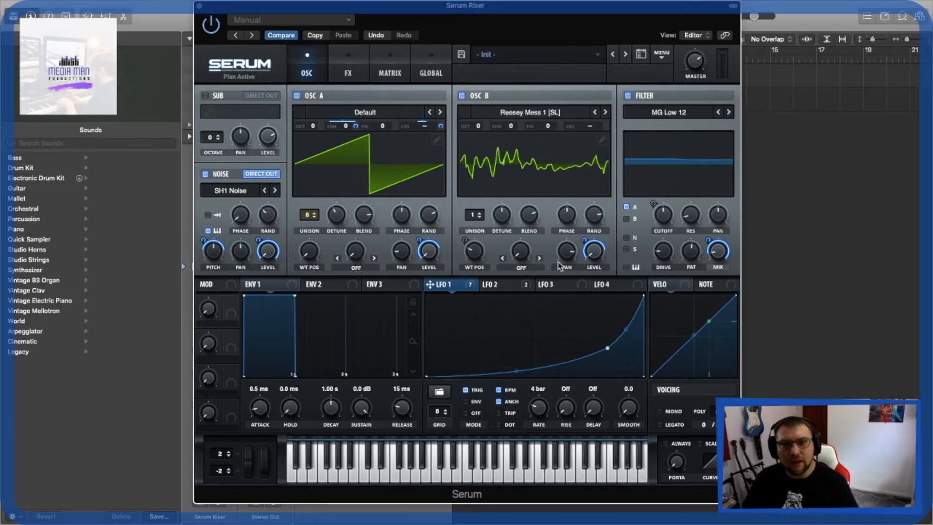
mouse_move(580, 227)
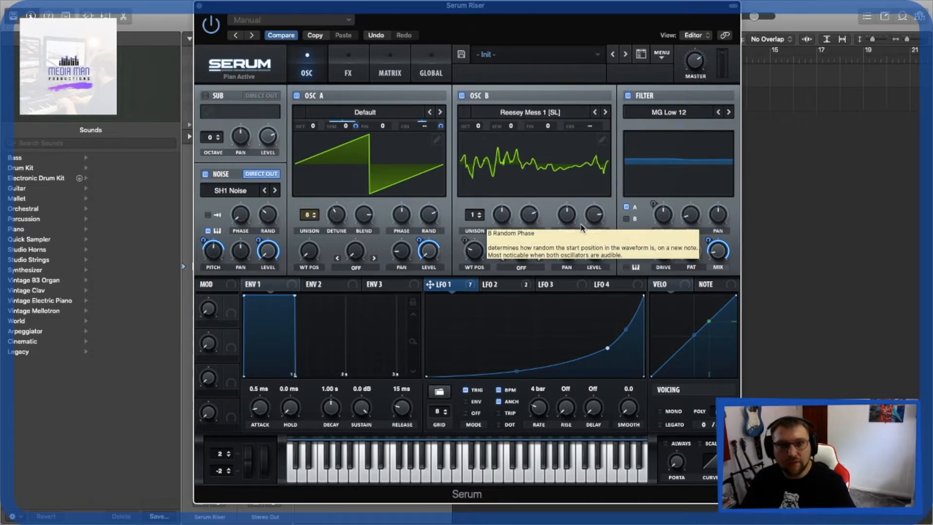
mouse_move(454, 332)
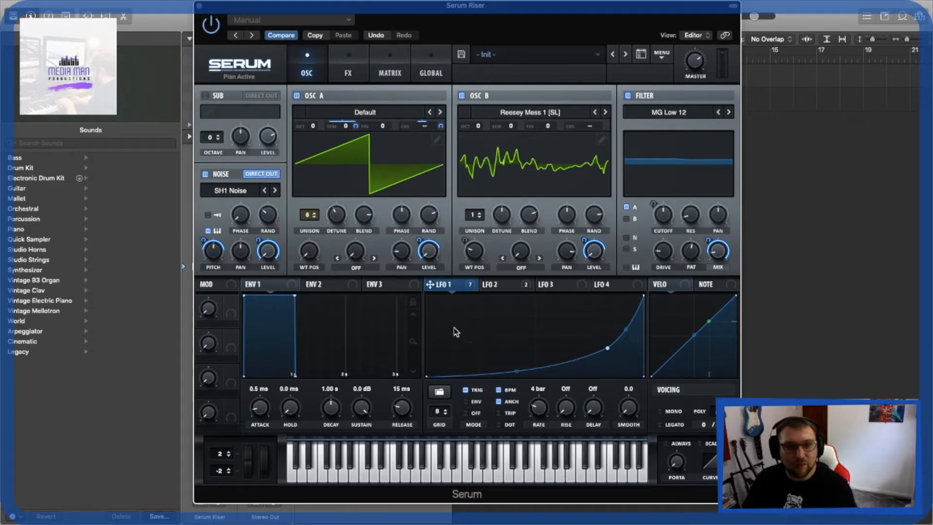
mouse_move(525, 106)
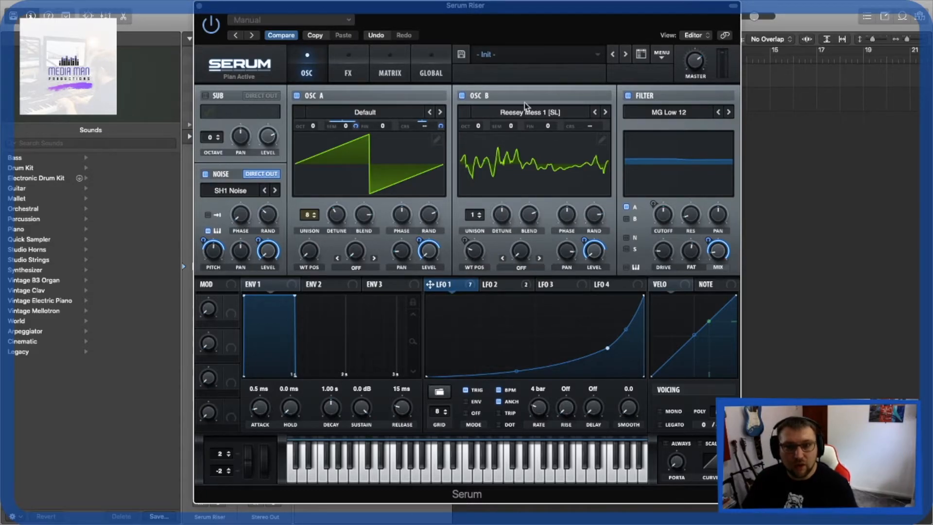
mouse_move(568, 275)
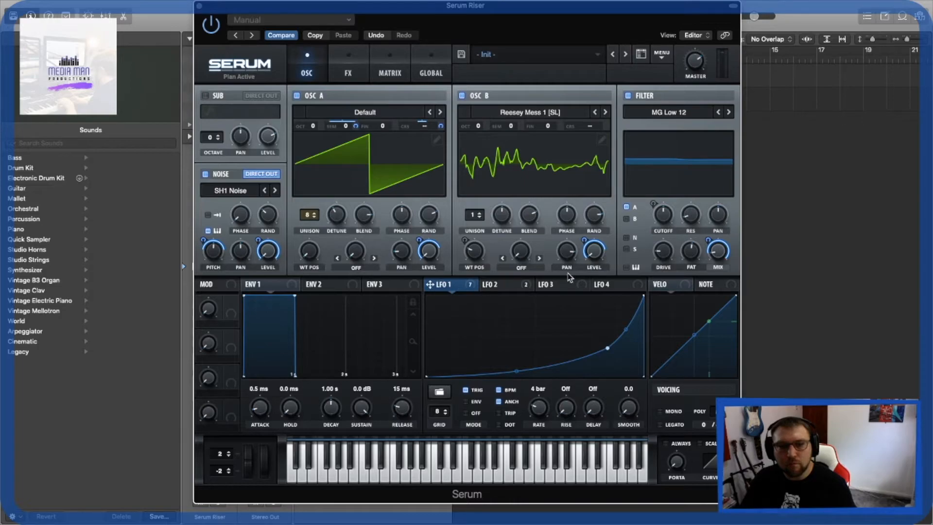
left_click(544, 284)
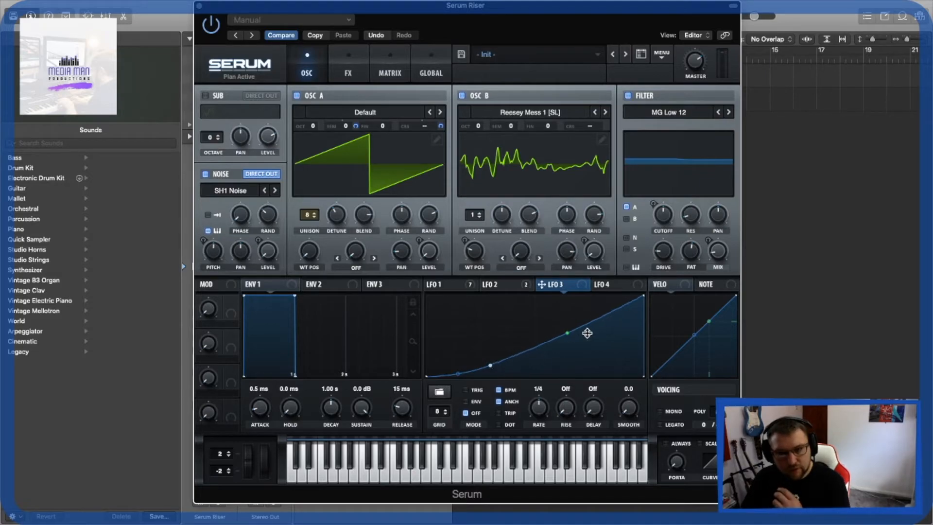
left_click_drag(586, 332, 564, 335)
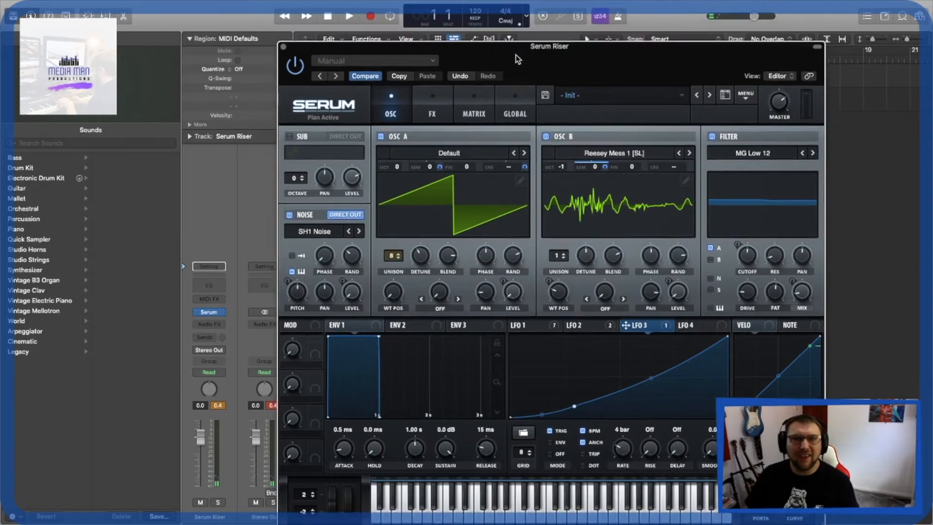
Close the Serum window, select the Audio 1 track and show the Project file browser.
left_click_drag(549, 45, 631, 147)
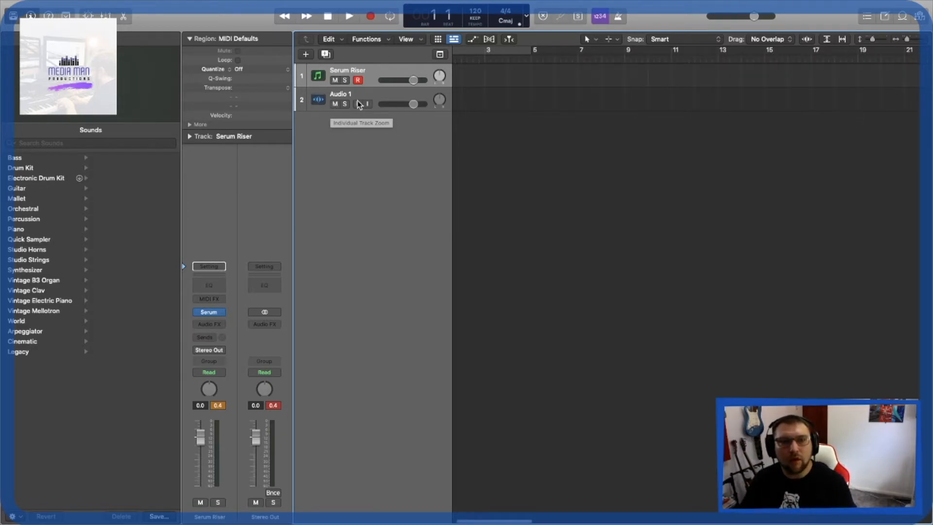
left_click(356, 104)
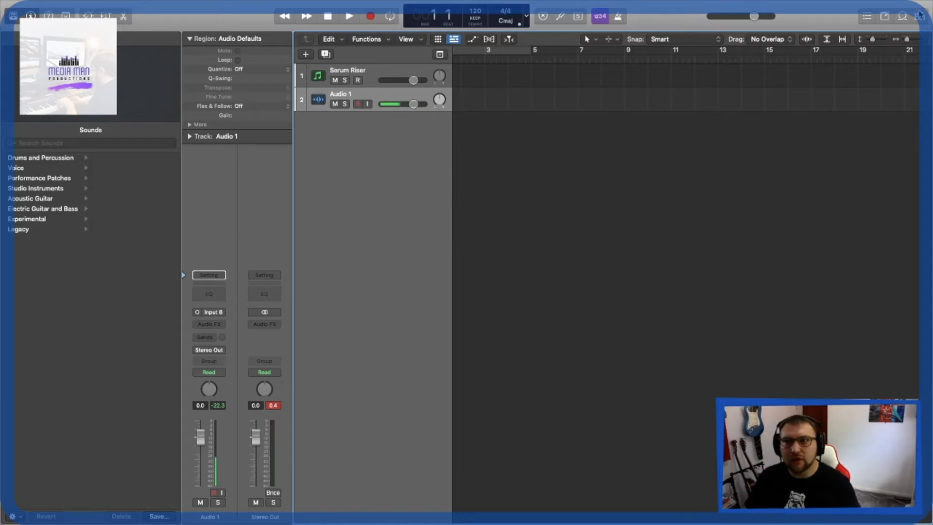
left_click(901, 17)
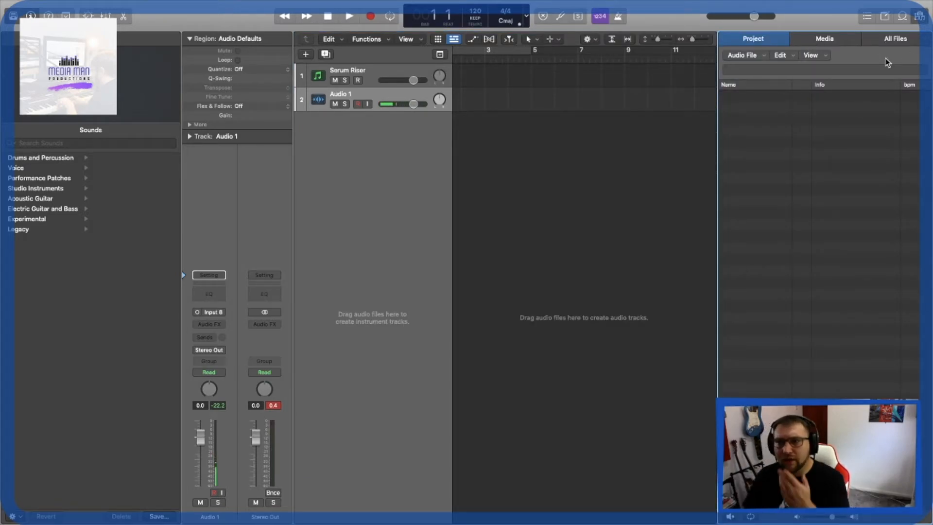
Browse All Files to Desktop > New Library > sounds for library and select sleigh bells muted_1.aif.
left_click(895, 38)
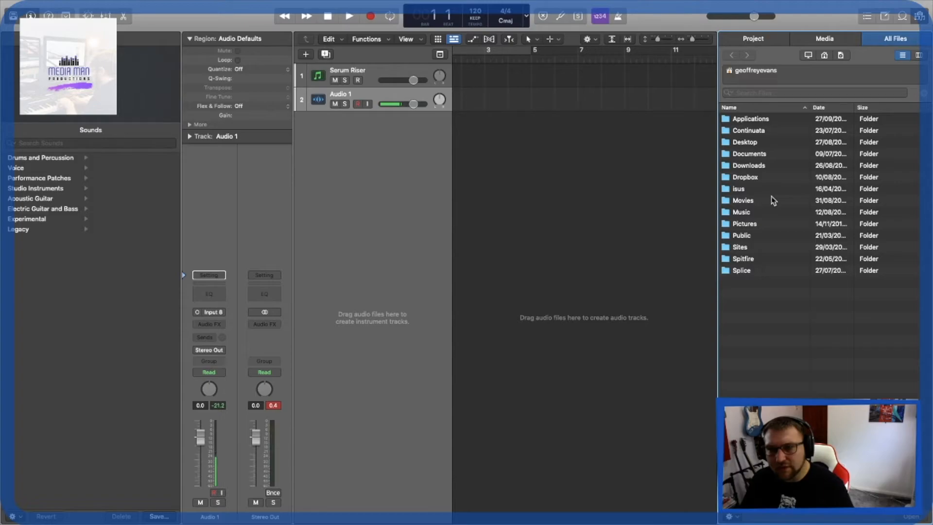
mouse_move(745, 222)
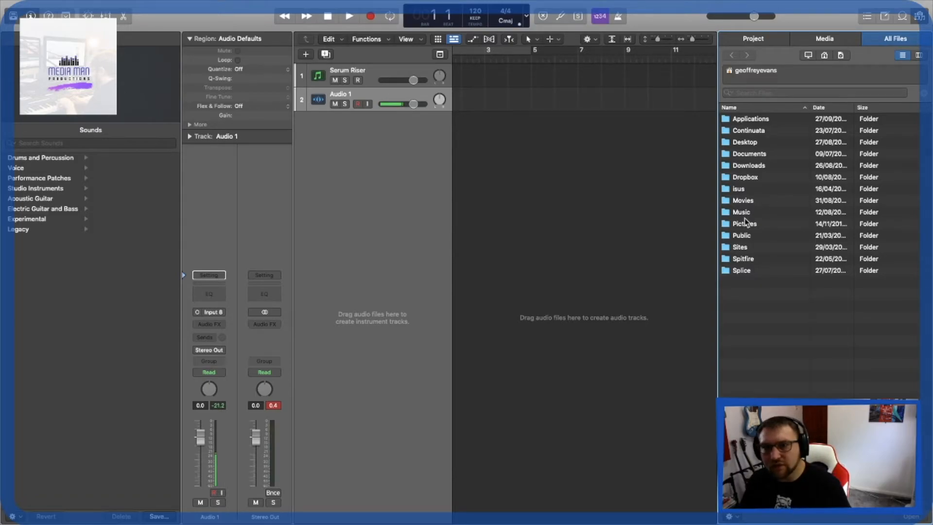
left_click(743, 259)
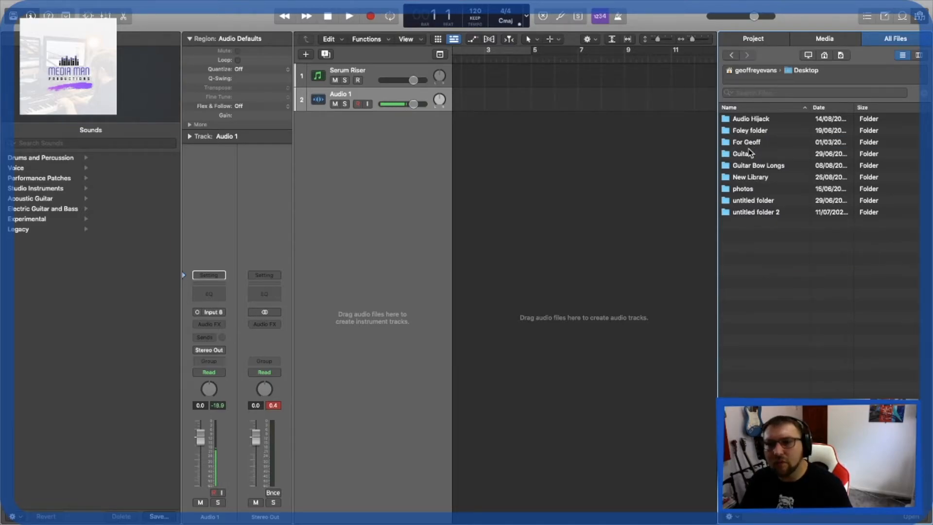
double_click(749, 177)
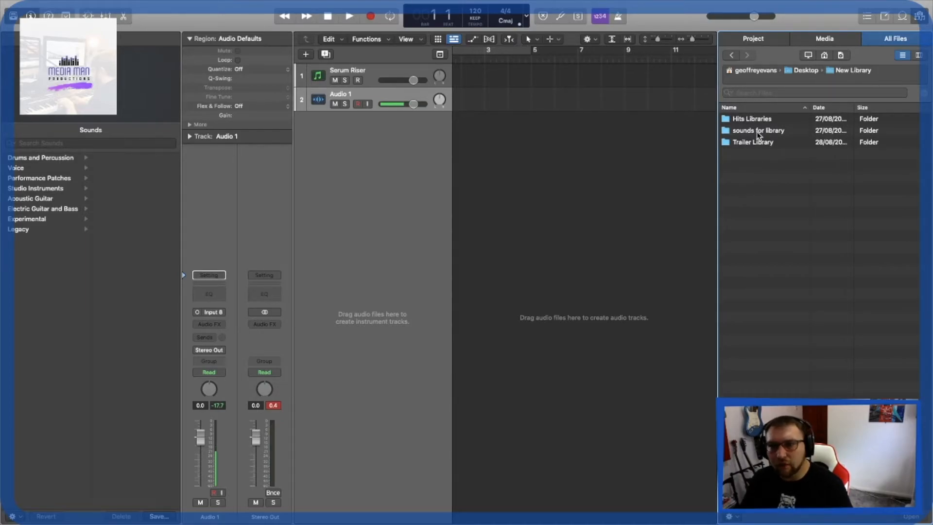
double_click(760, 130)
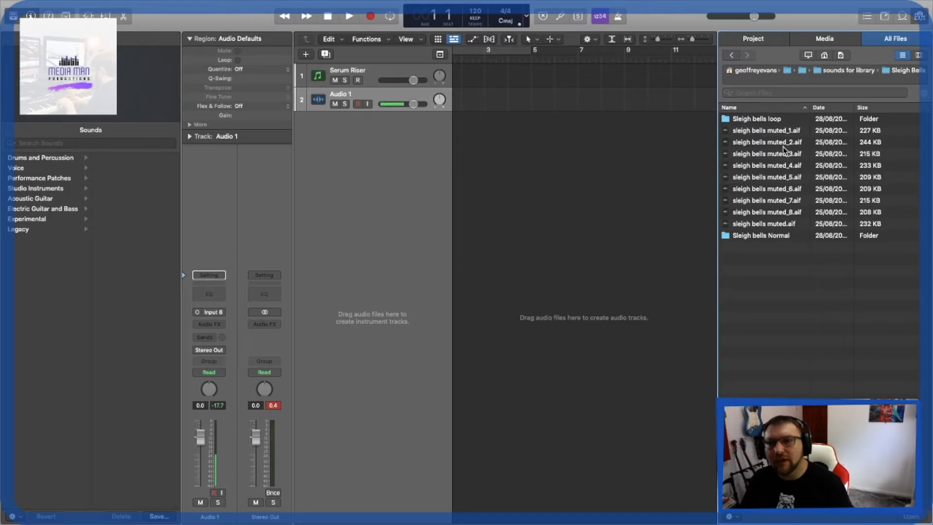
left_click(767, 129)
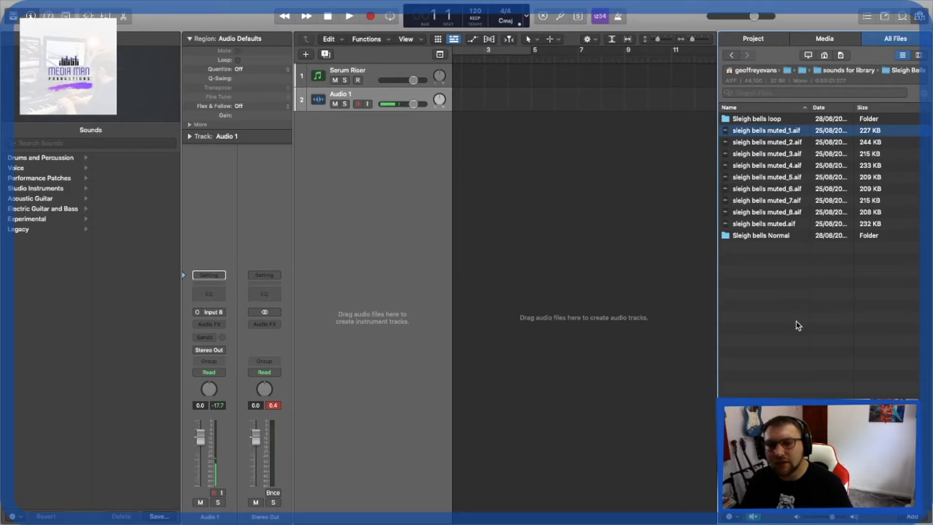
Drag the muted sleigh bell sample onto a new track, shift it later and reverse the region with short fades.
left_click_drag(766, 129, 619, 277)
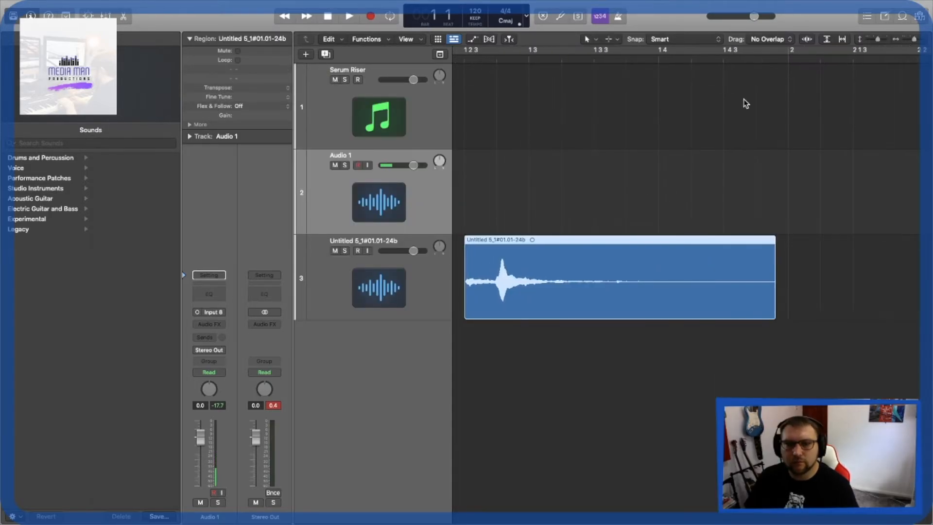
left_click_drag(619, 277, 687, 277)
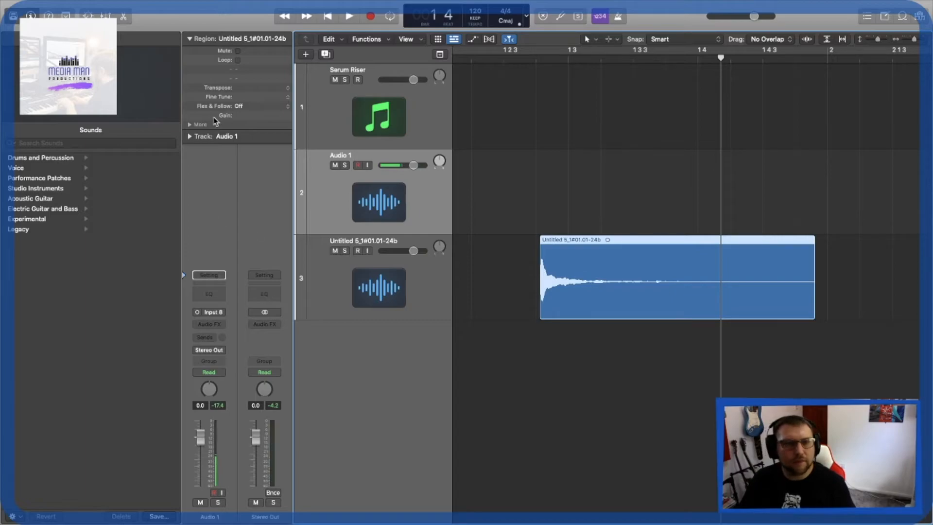
left_click(191, 123)
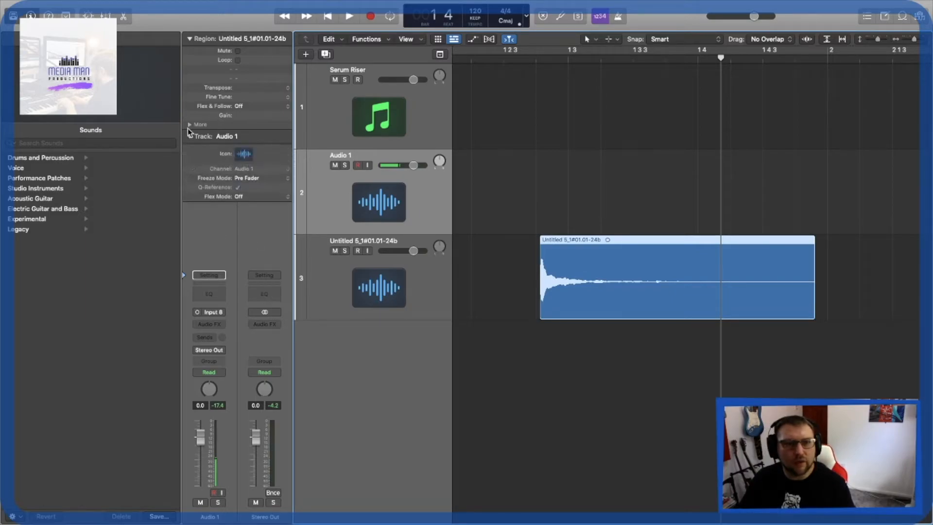
left_click(189, 124)
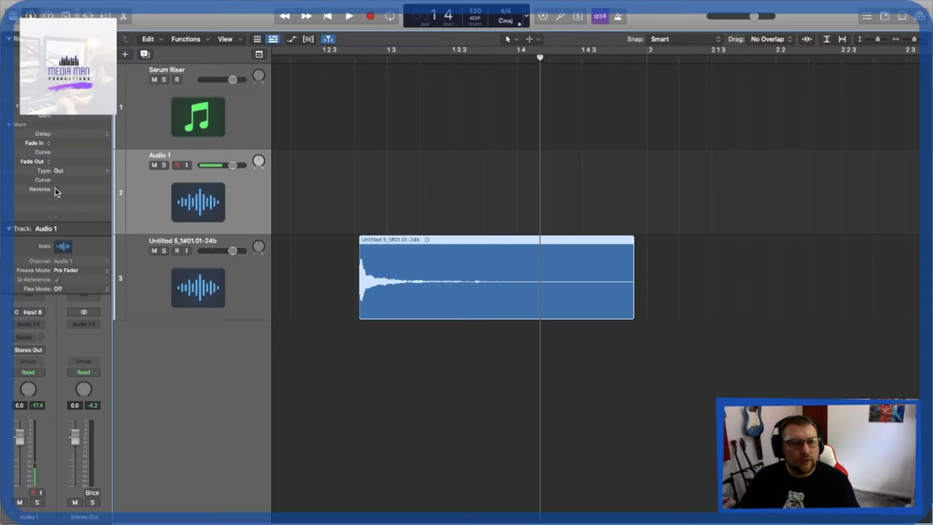
left_click(58, 190)
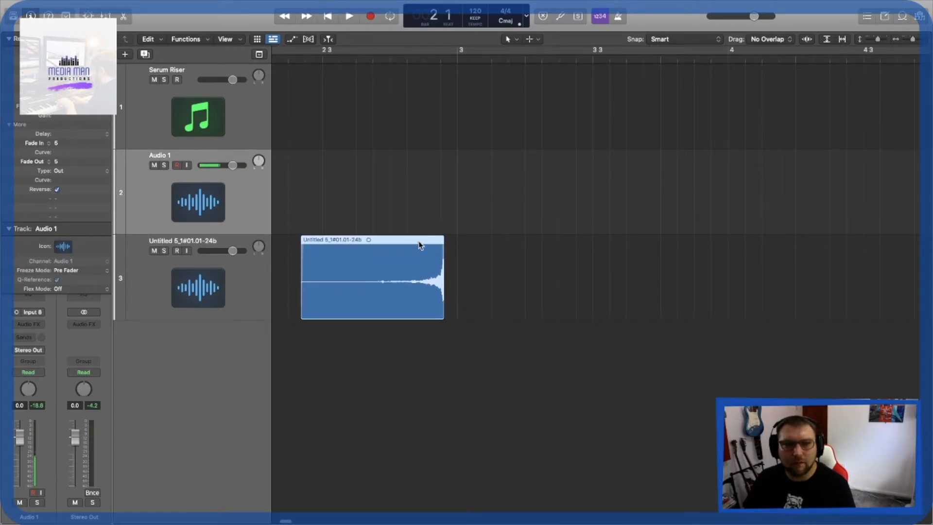
Move the reversed bell region to bar 3, stretch it longer and audition the bounced rise.
left_click_drag(372, 277, 528, 277)
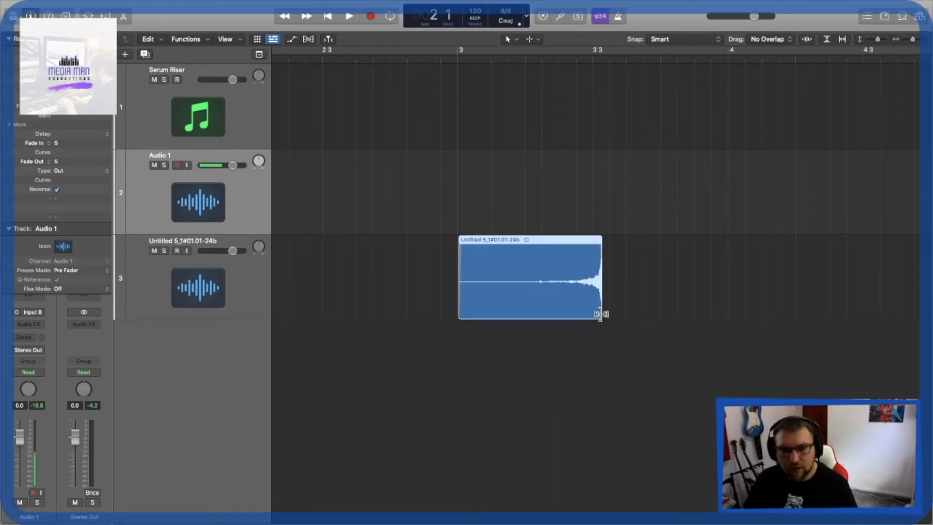
left_click_drag(599, 313, 726, 312)
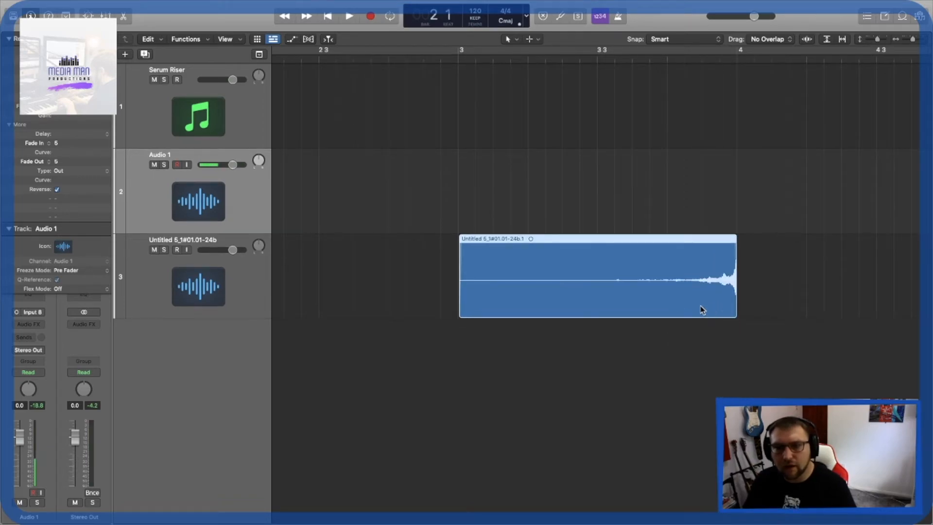
left_click(348, 17)
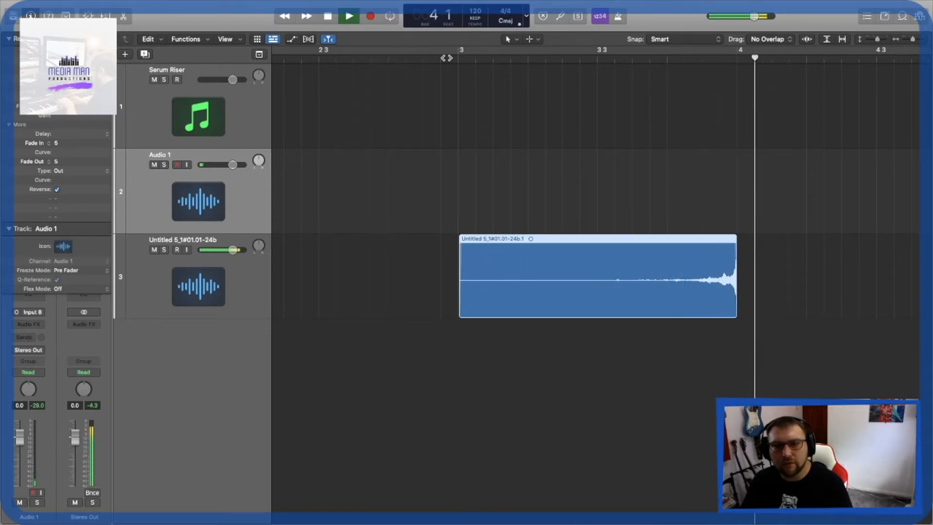
left_click(348, 17)
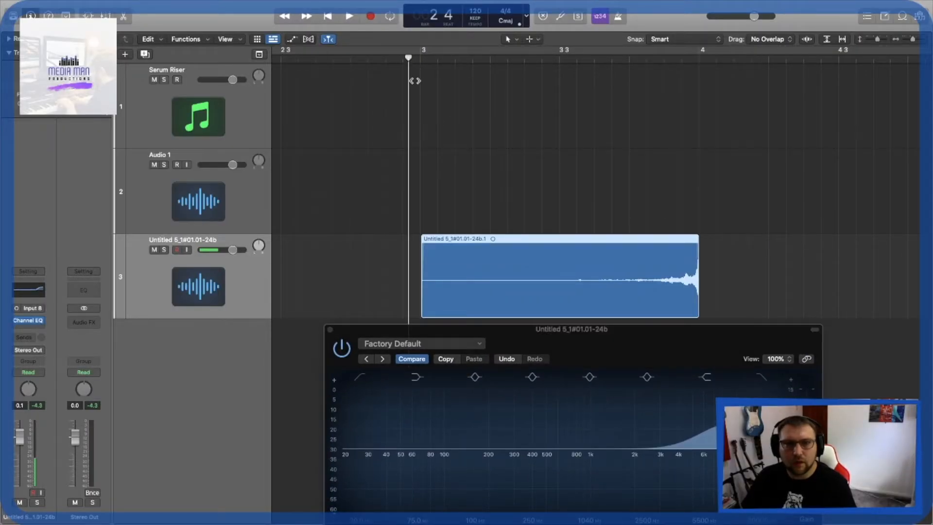
Insert Abbey Road Saturator after the Channel EQ on the bell track, adjust it and close its window.
left_click(348, 17)
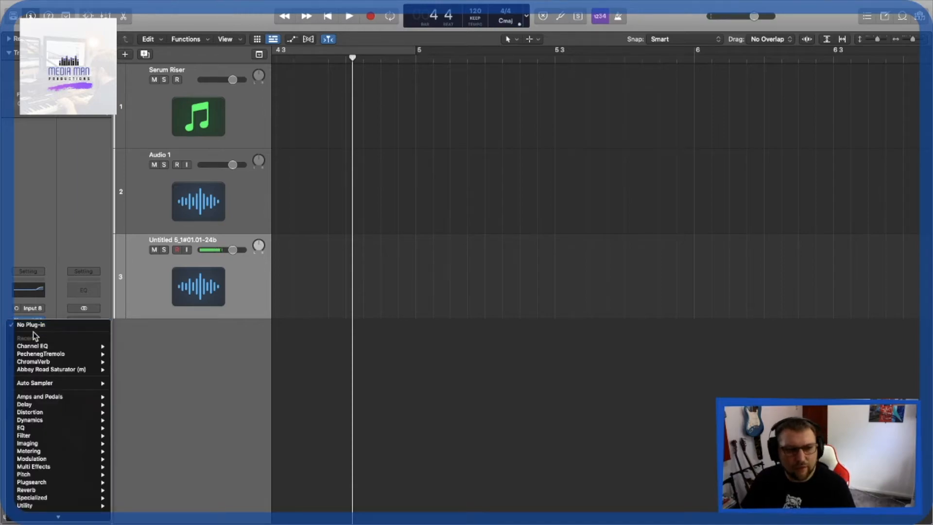
mouse_move(39, 395)
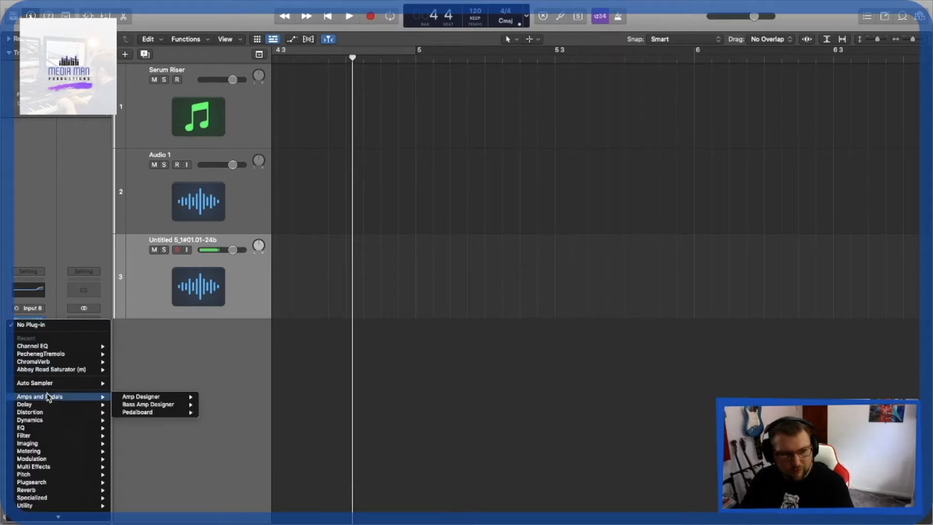
mouse_move(30, 412)
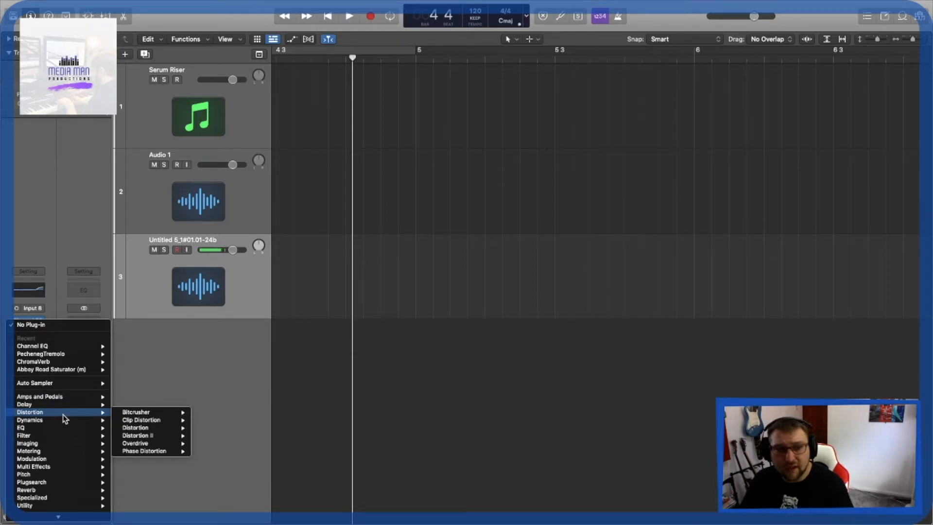
mouse_move(287, 352)
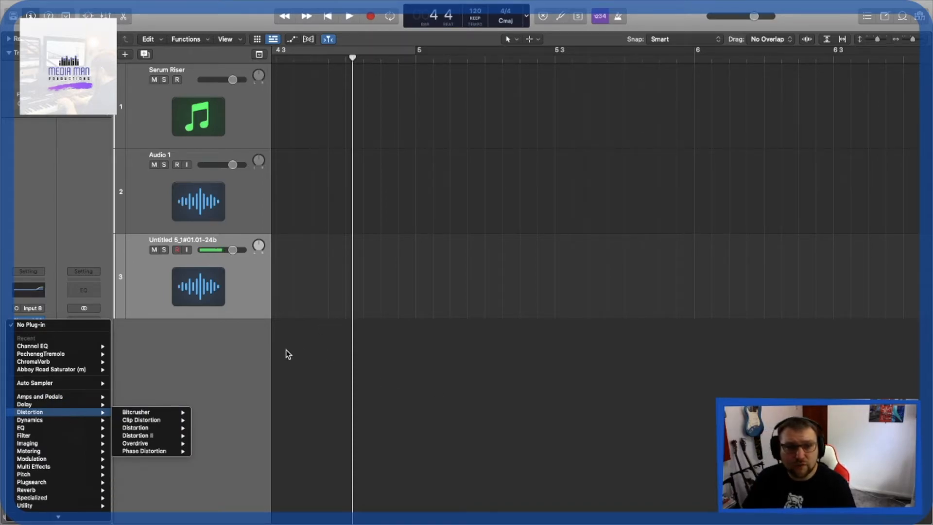
mouse_move(27, 490)
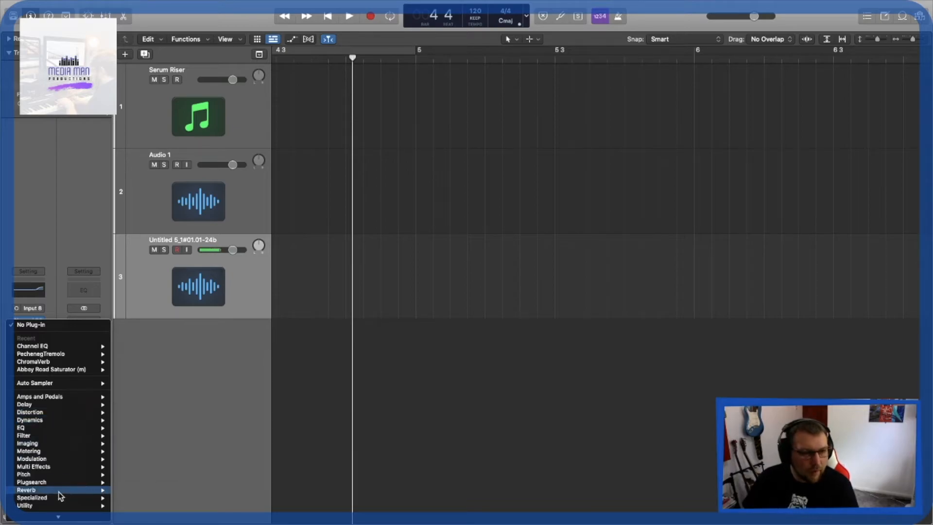
mouse_move(32, 507)
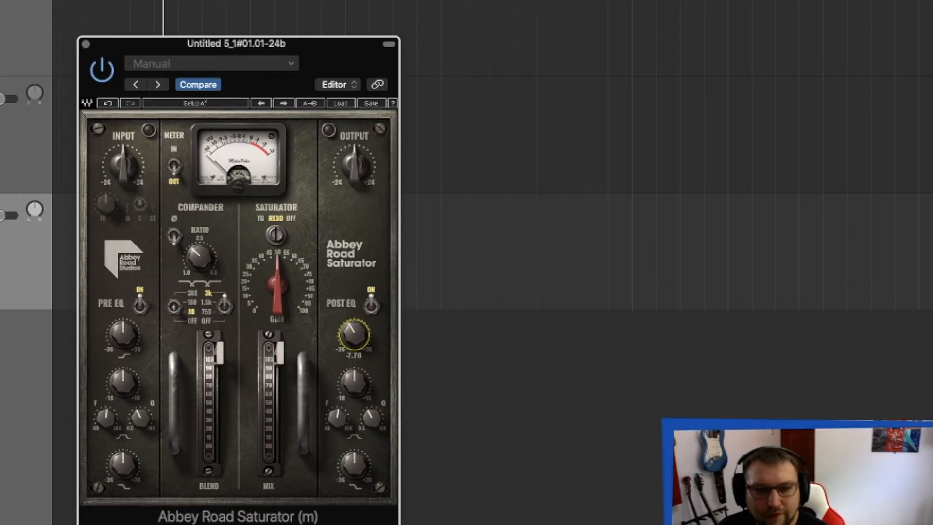
left_click_drag(237, 43, 618, 59)
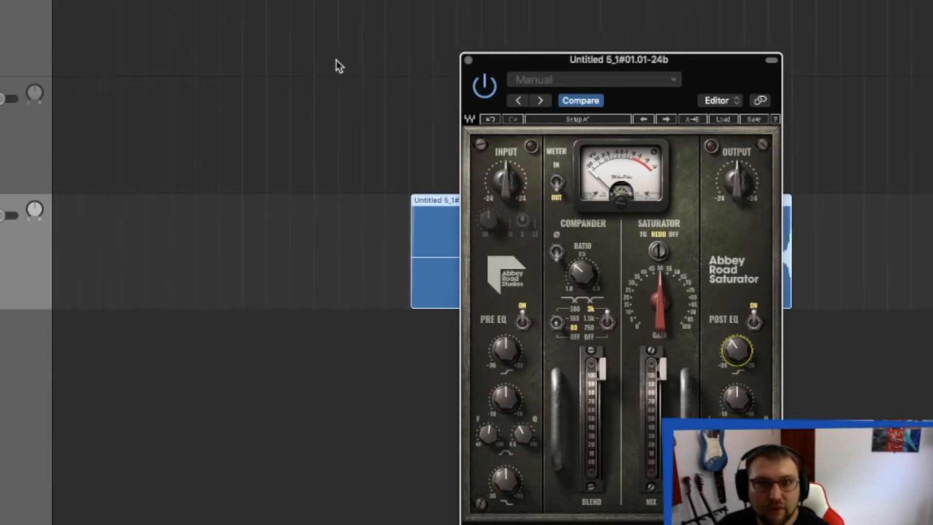
left_click_drag(434, 249, 354, 250)
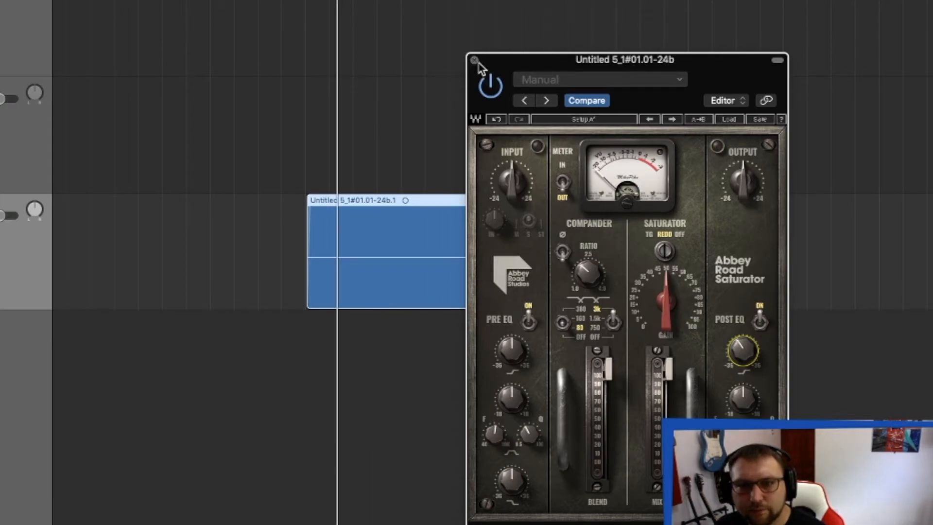
left_click(474, 60)
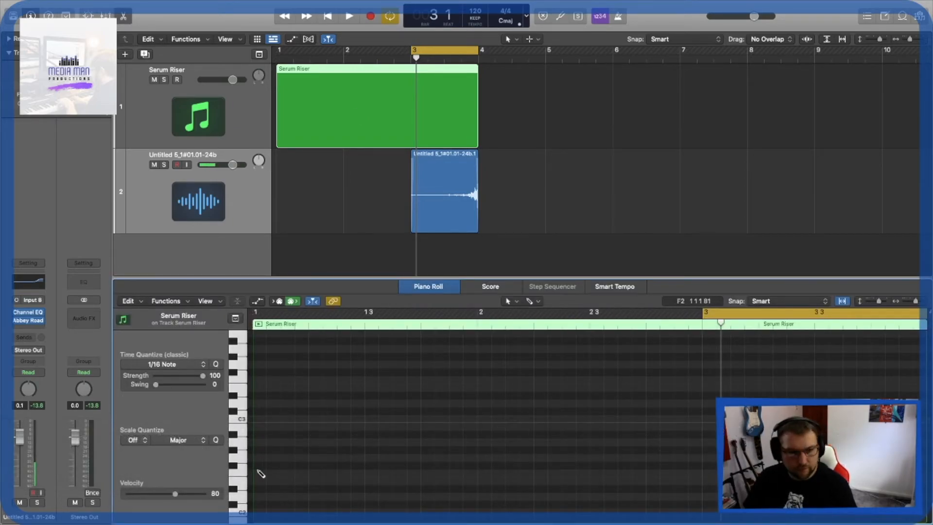
Play the Serum riser together with the saturated bell rise.
left_click(259, 417)
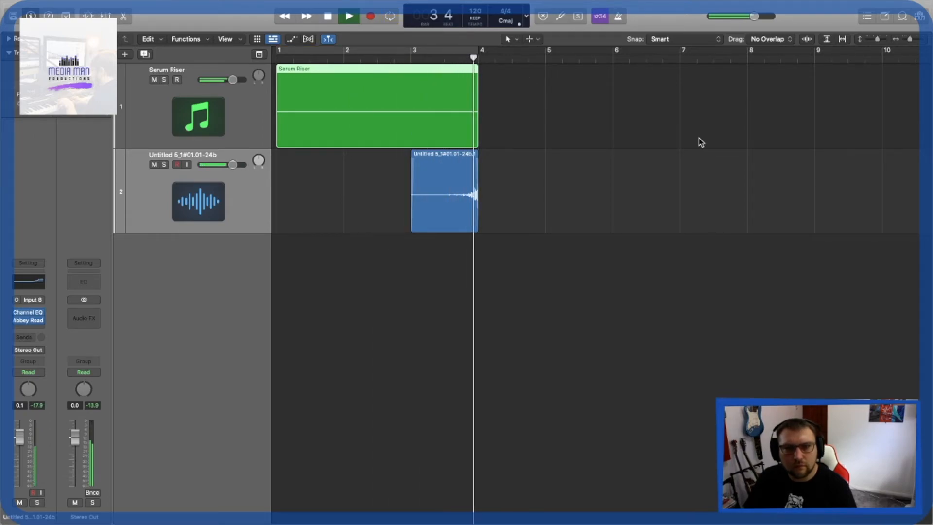
Stop playback, tweak the saturator gain on the bell track and reopen the effect list for the next slot.
left_click(327, 17)
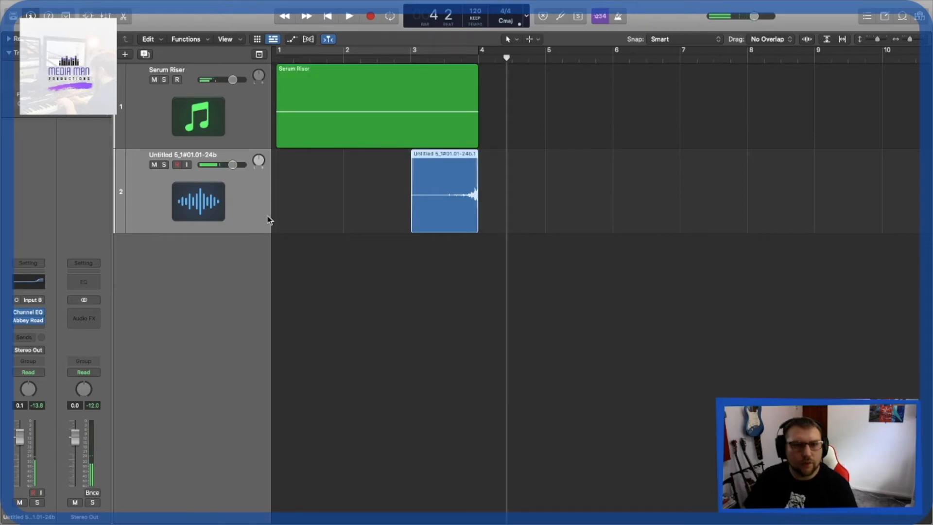
left_click(28, 319)
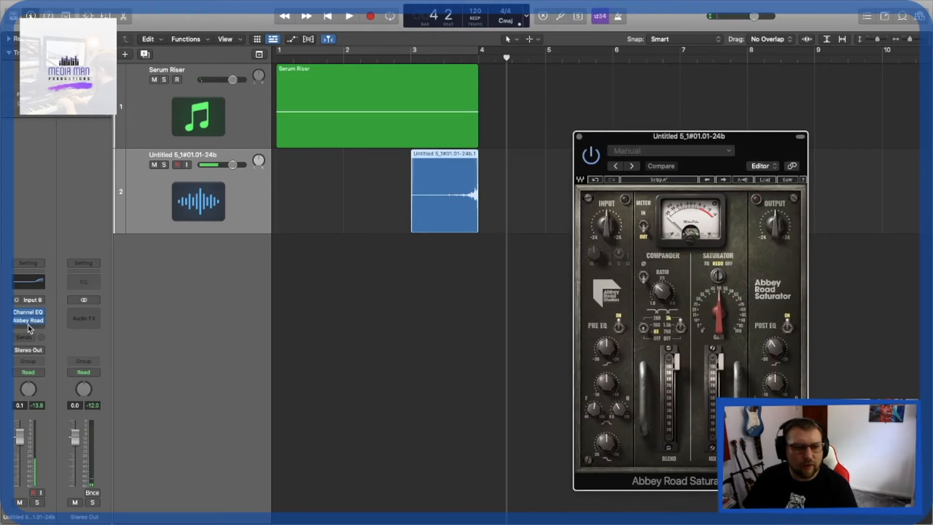
left_click(28, 312)
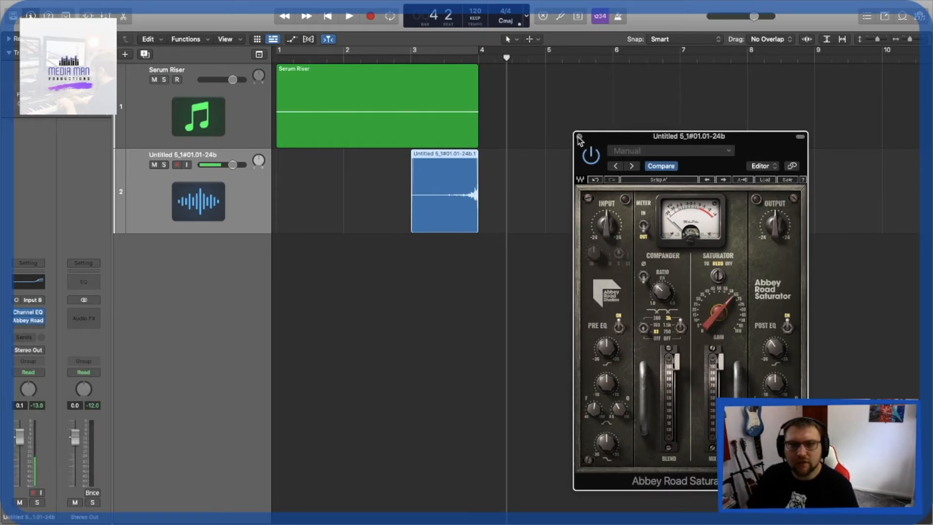
left_click(28, 319)
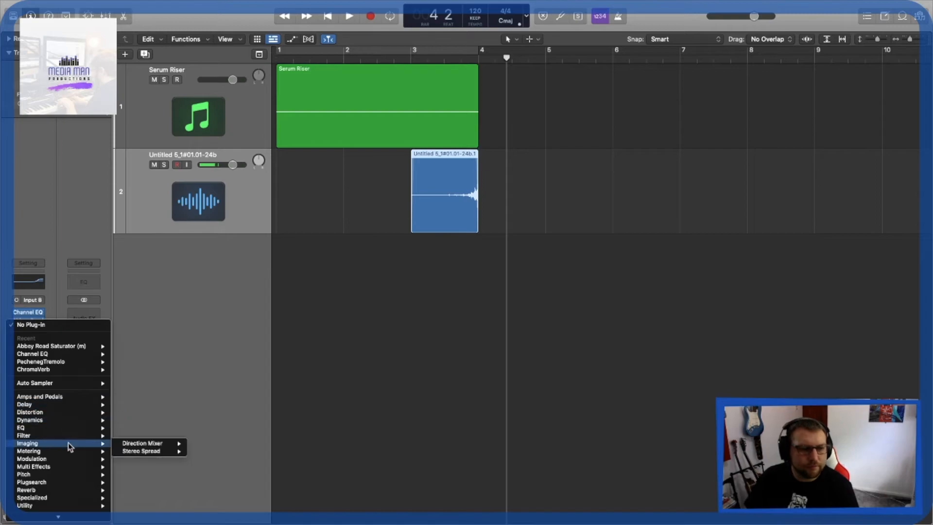
mouse_move(30, 489)
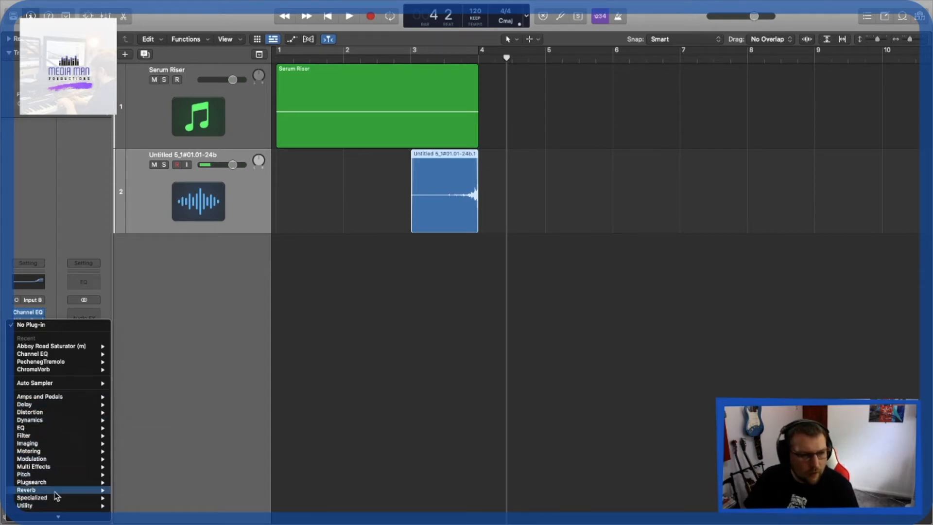
left_click(51, 346)
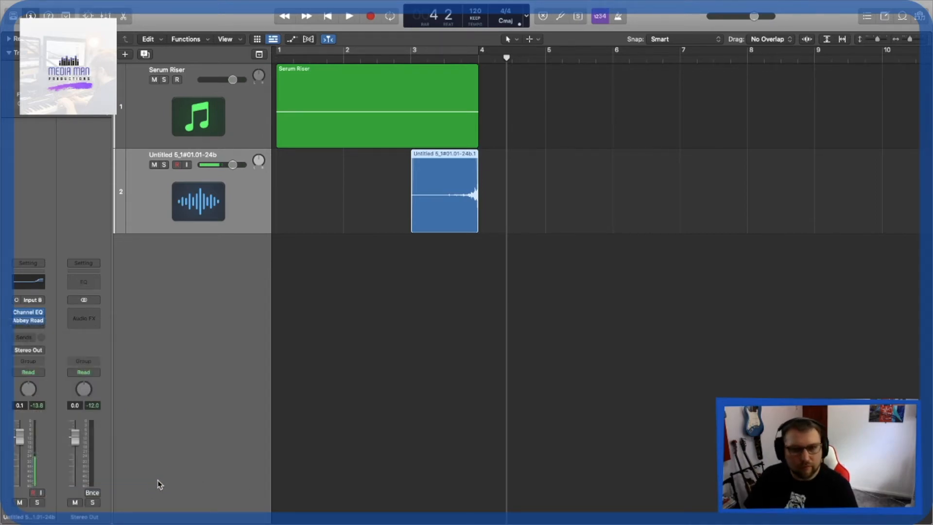
left_click(84, 320)
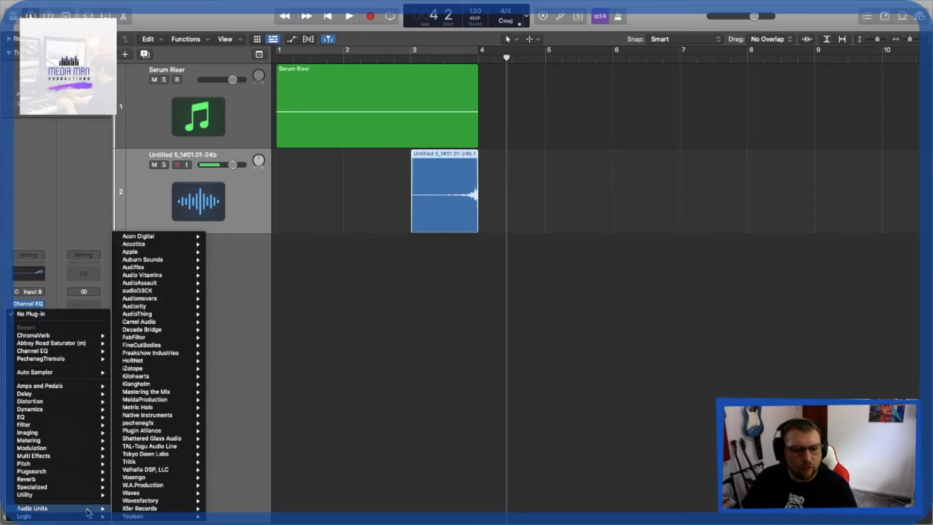
mouse_move(137, 423)
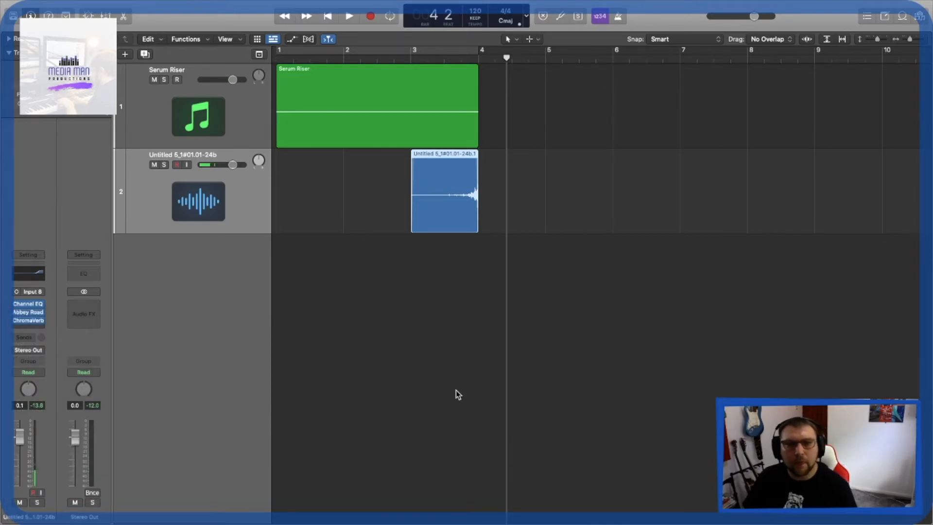
Insert Pecheneg Tremolo on the bell track, sync it to host tempo and reshape its symmetry toward square.
left_click(29, 319)
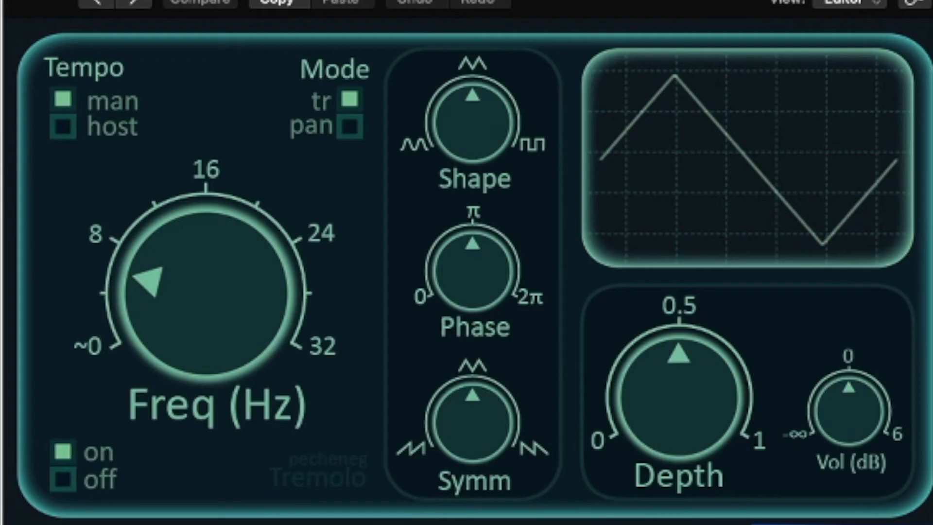
left_click(63, 125)
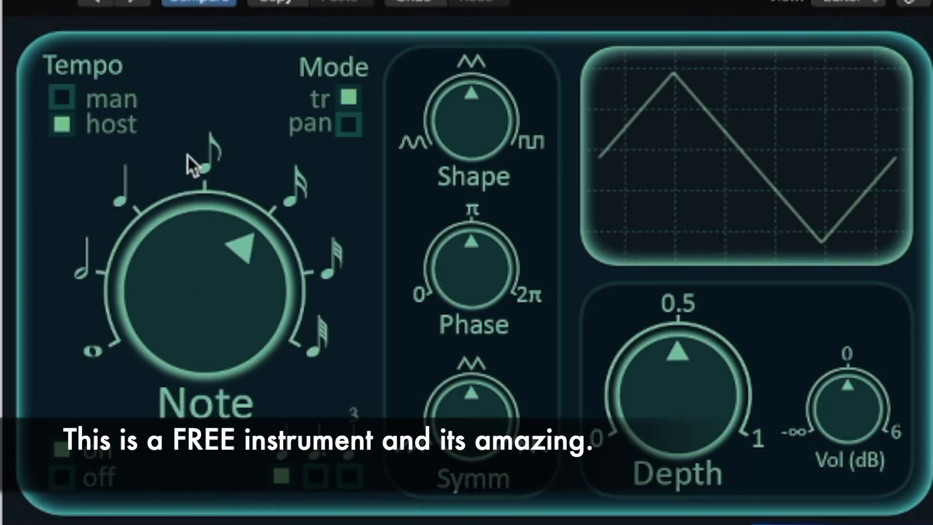
mouse_move(272, 189)
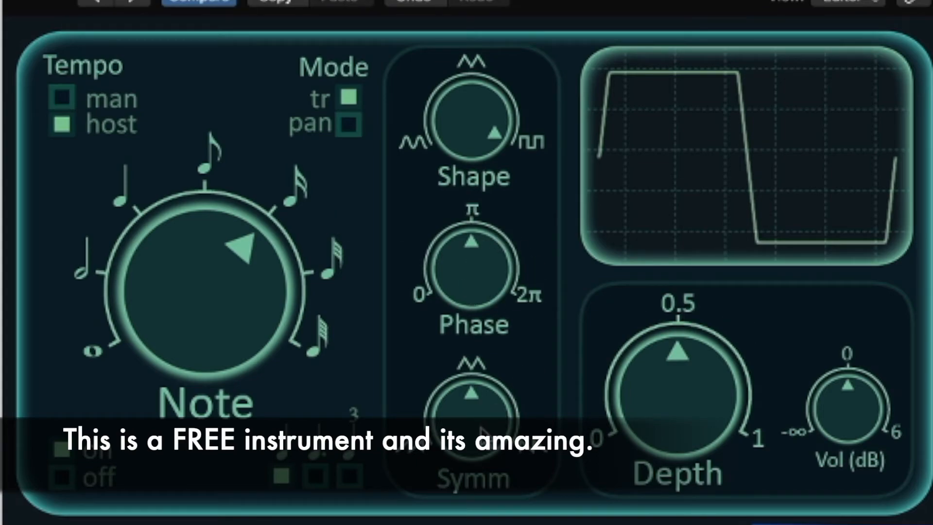
left_click_drag(472, 397, 476, 404)
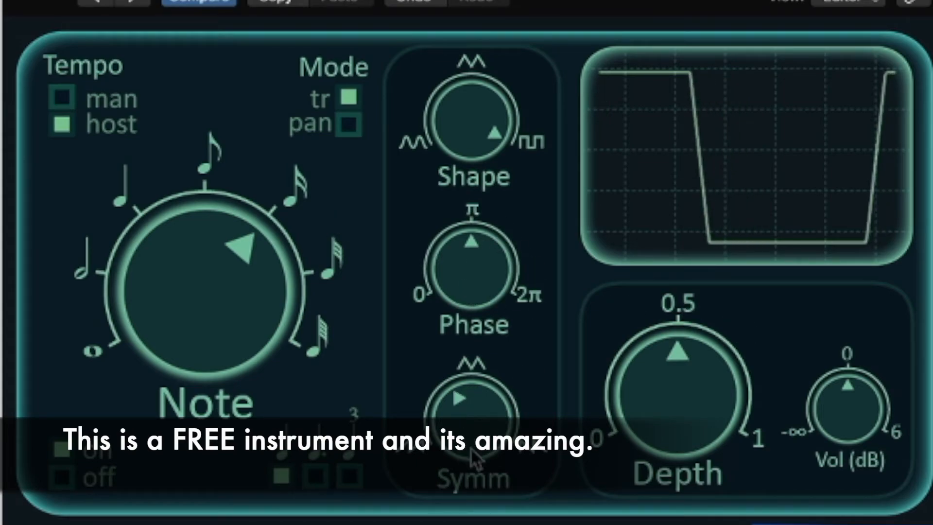
mouse_move(664, 423)
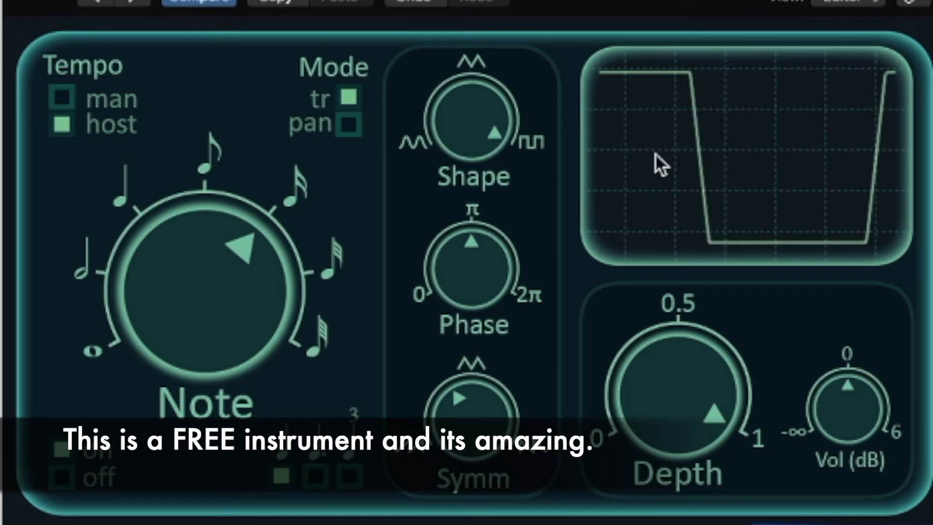
mouse_move(384, 39)
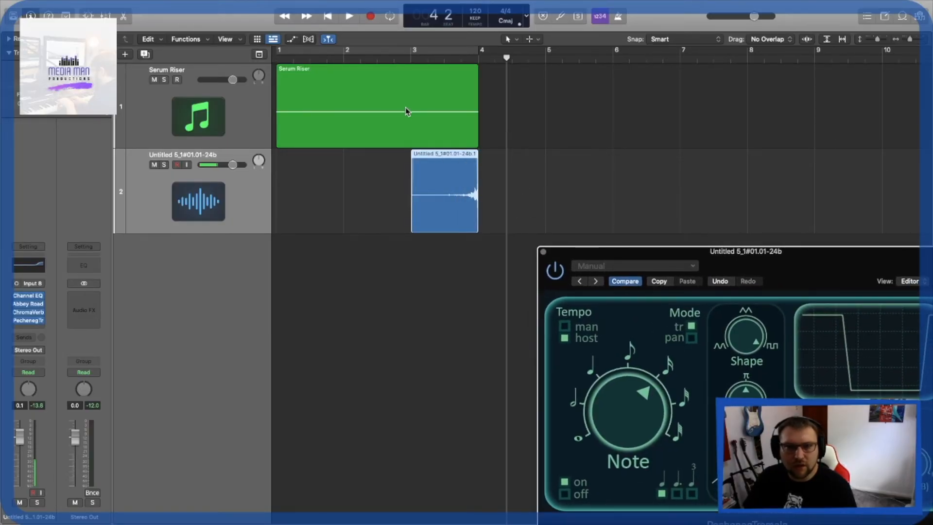
left_click(349, 17)
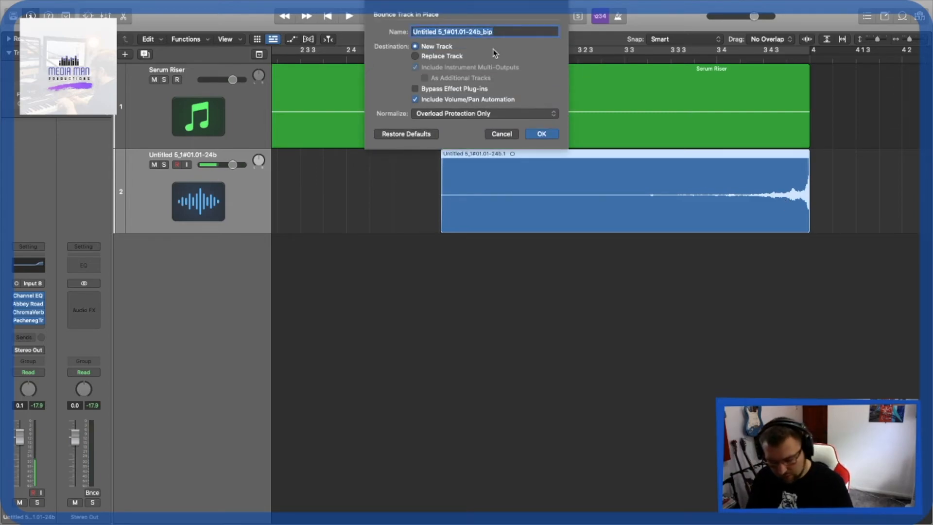
Bounce the tremolo bell track in place to a new track named Low Rise and audition it.
type("Low Rise")
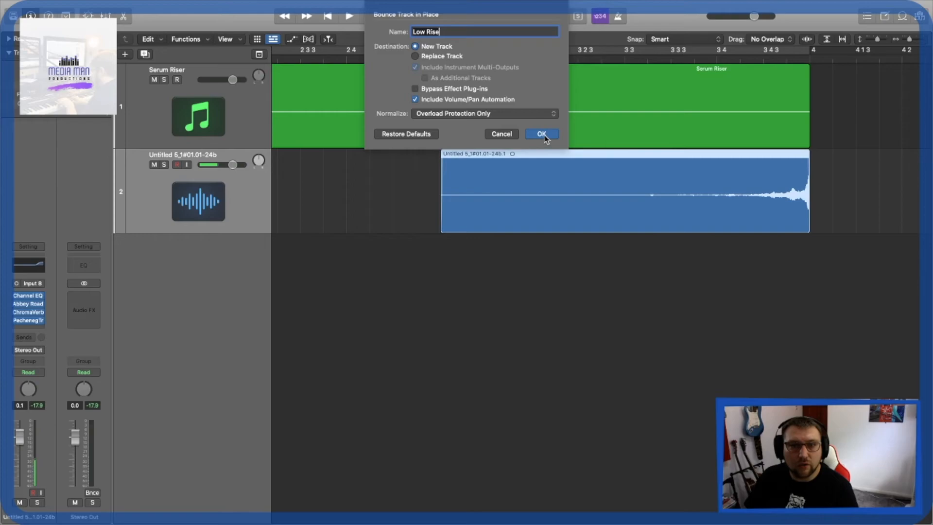
left_click(540, 133)
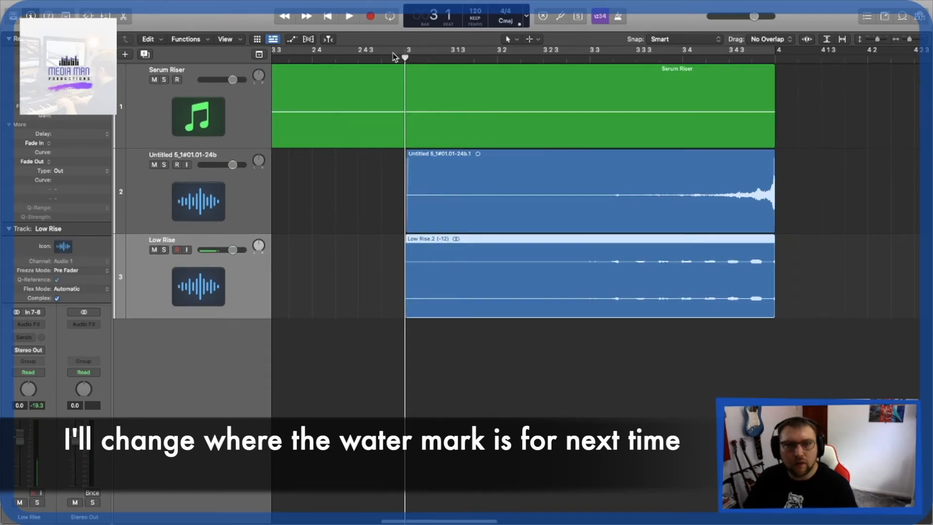
left_click(347, 16)
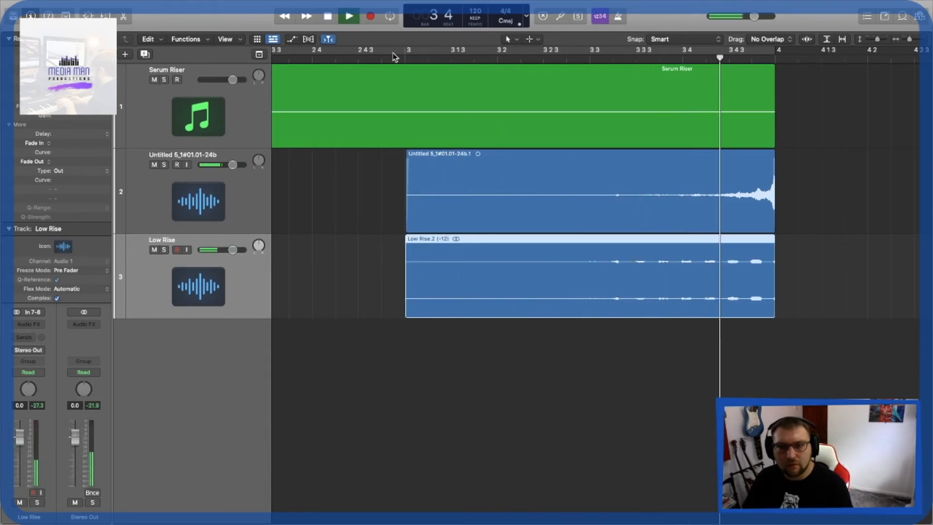
left_click(348, 17)
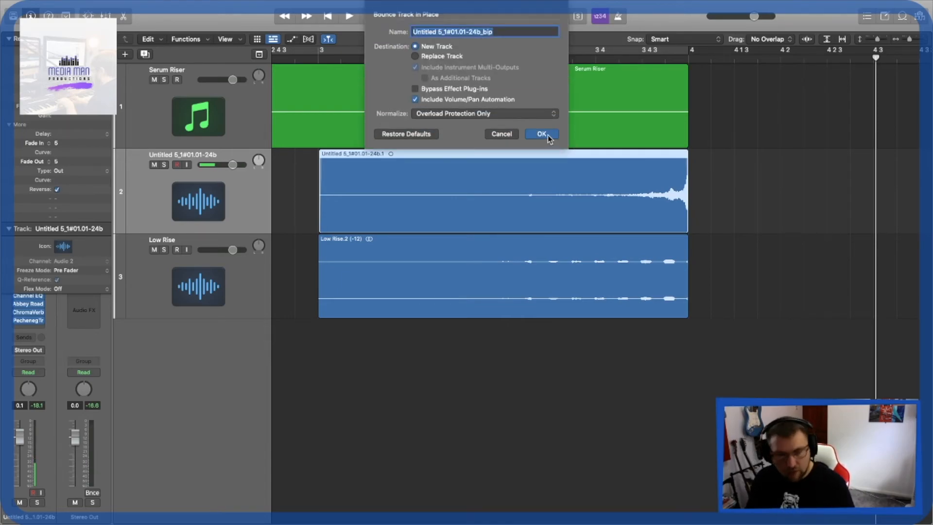
Bounce the high bell rise in place as Rise High, nudge its region and zoom the arrangement to fit.
type("Ris")
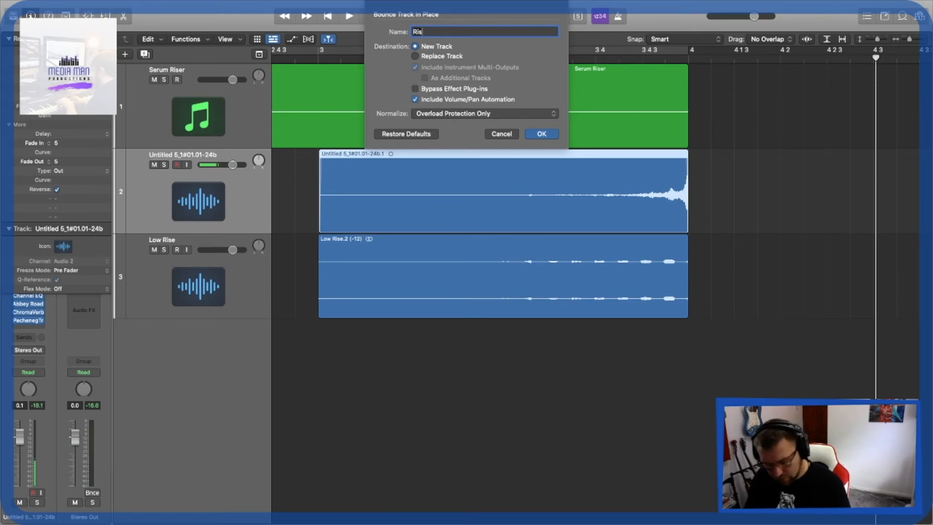
left_click(540, 133)
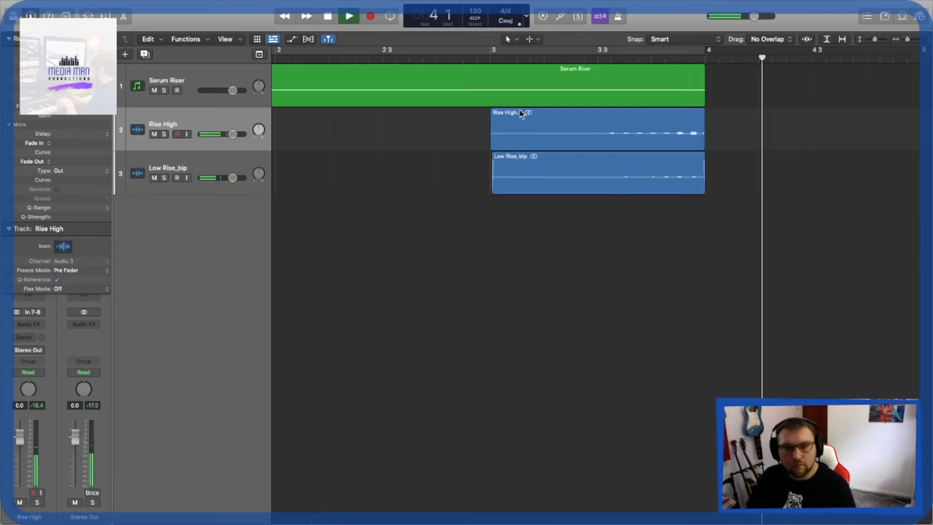
left_click_drag(258, 129, 250, 137)
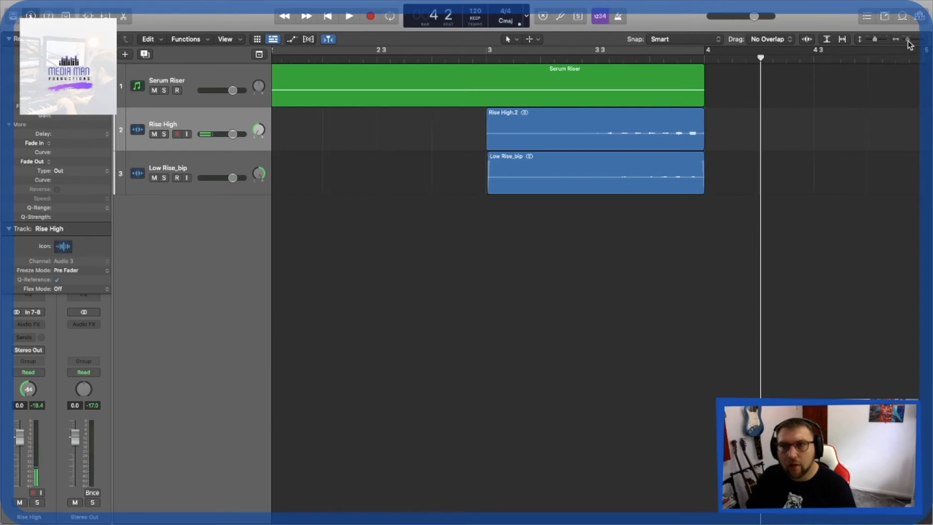
left_click(349, 17)
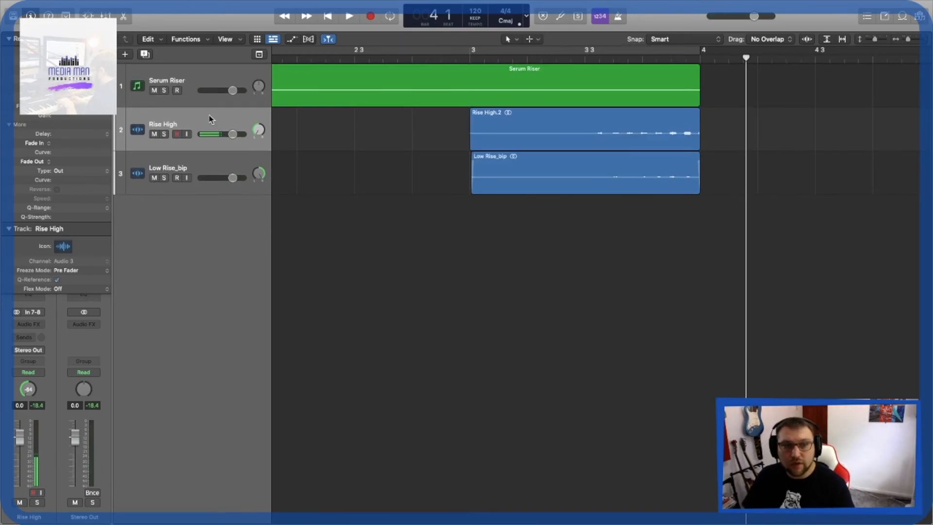
Wrap the Rise High and Low Rise_bip tracks into a Summing Stack via Create Track Stack.
right_click(208, 118)
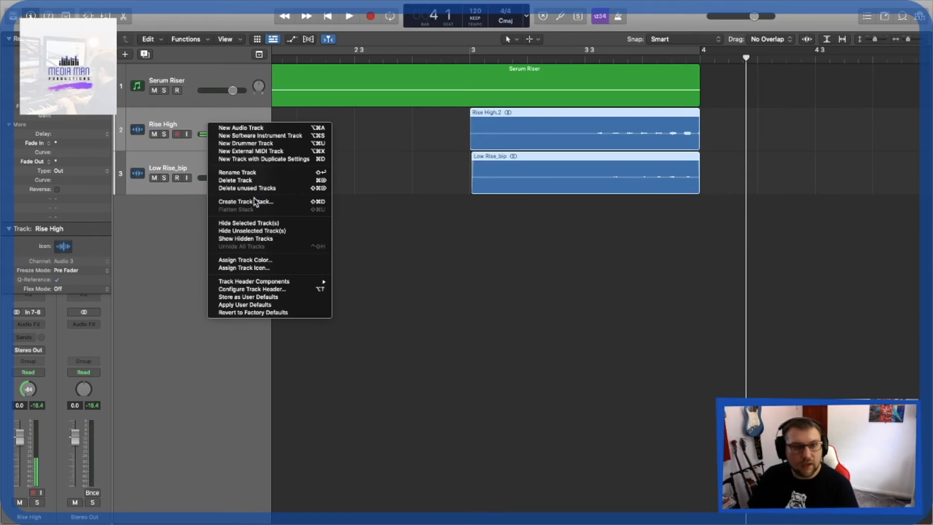
left_click(246, 201)
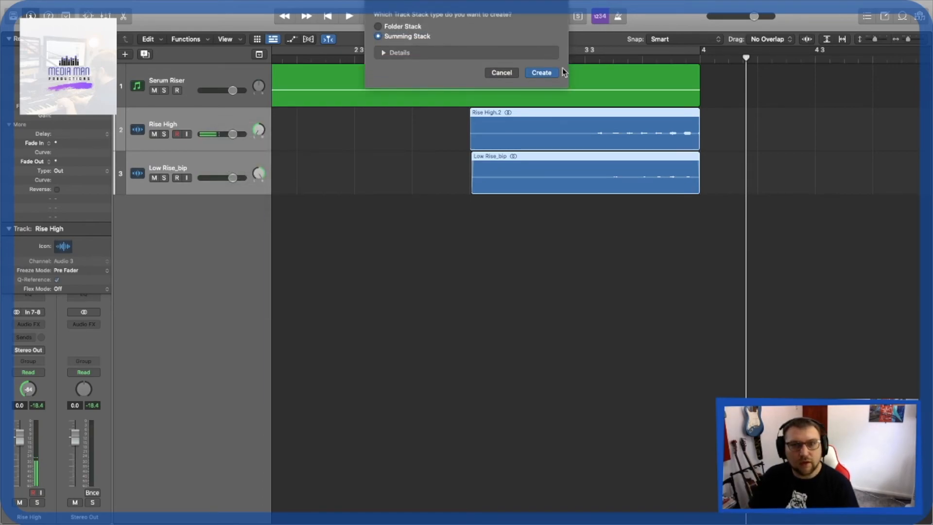
left_click(540, 72)
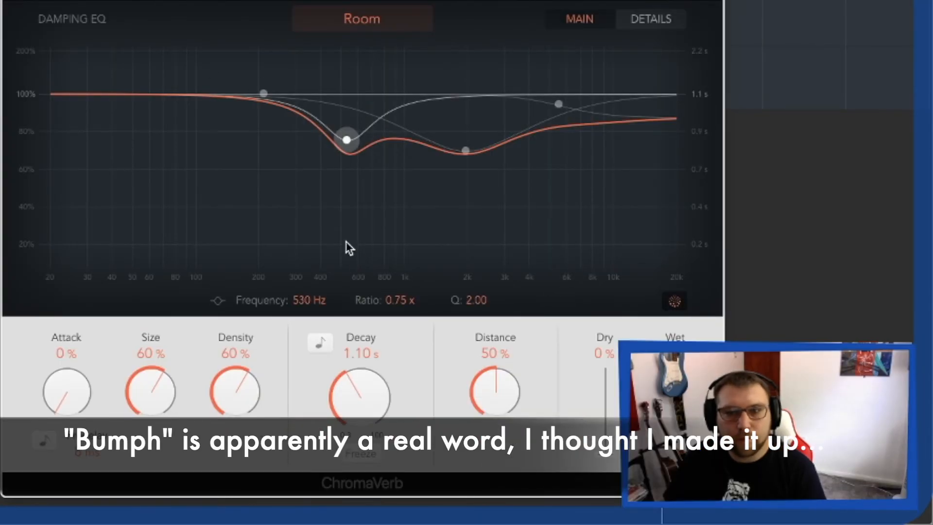
Switch ChromaVerb to the Dark Room type with a 2.00 s decay.
left_click(361, 18)
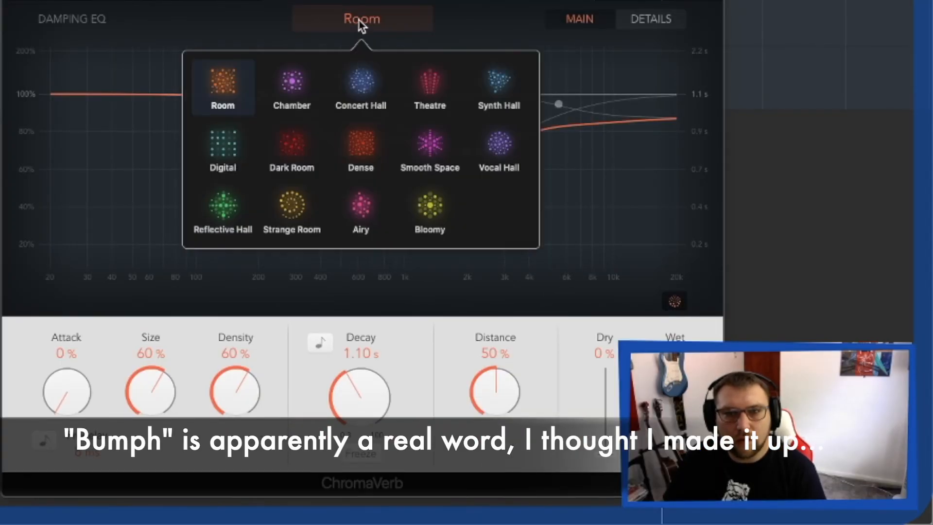
left_click(292, 143)
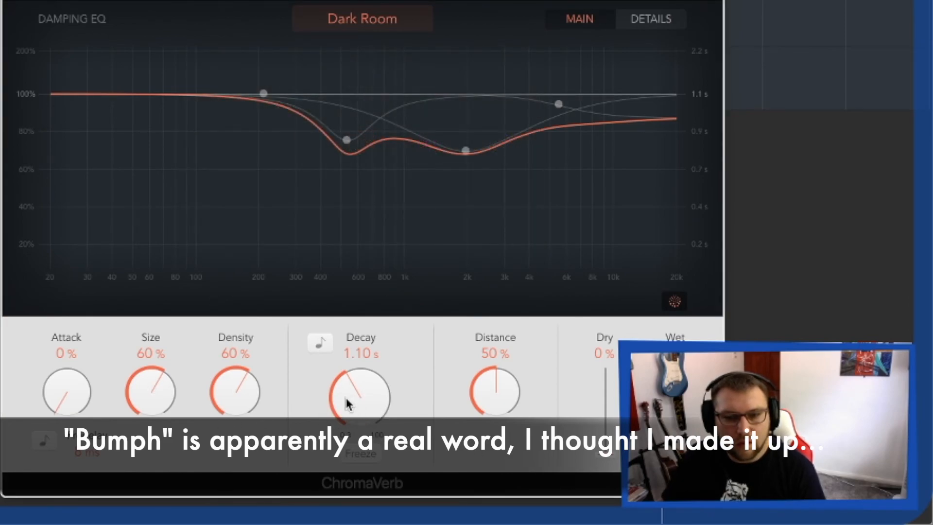
left_click_drag(359, 393, 360, 369)
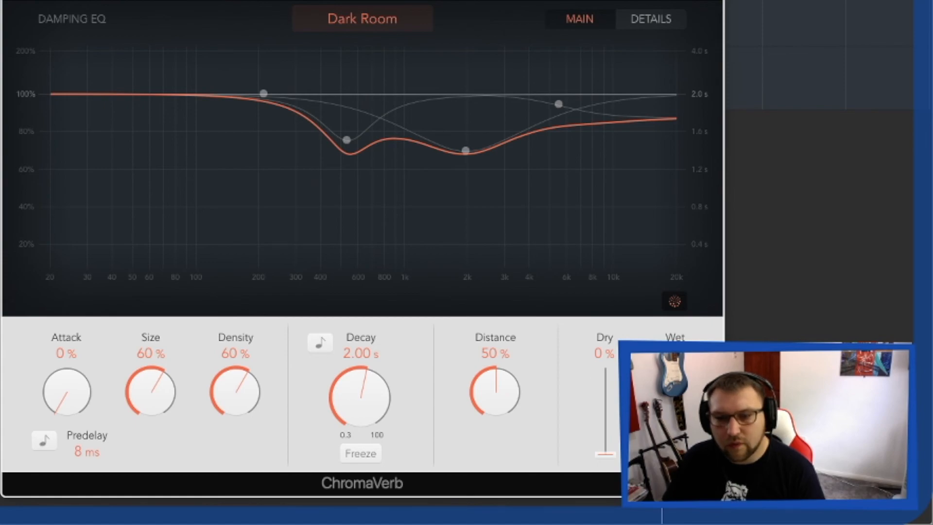
Reshape attack, size and density, then roll off the high band of the damping EQ.
left_click_drag(605, 454, 605, 359)
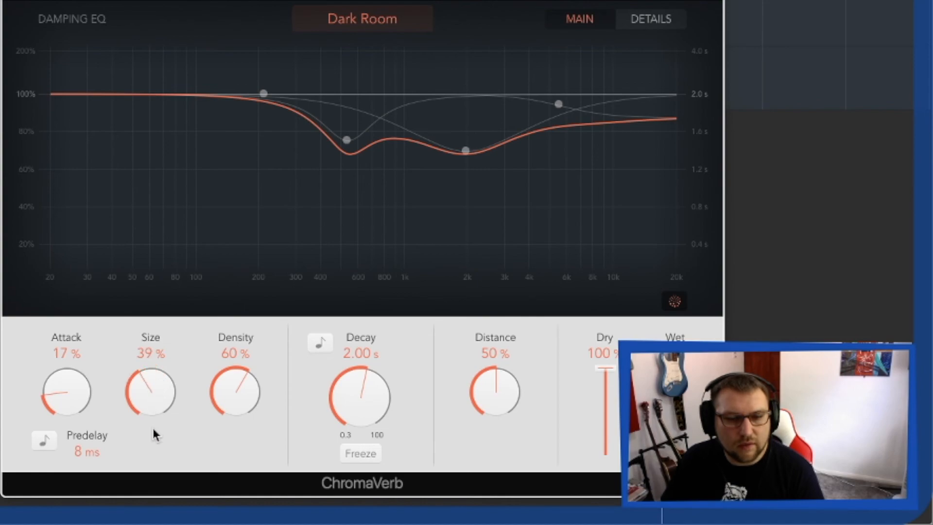
left_click_drag(149, 393, 160, 404)
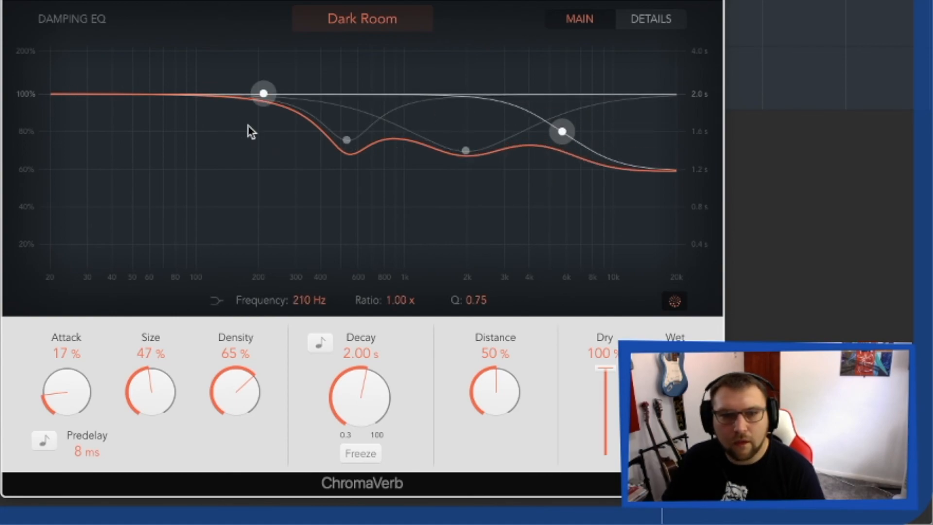
left_click_drag(262, 93, 213, 158)
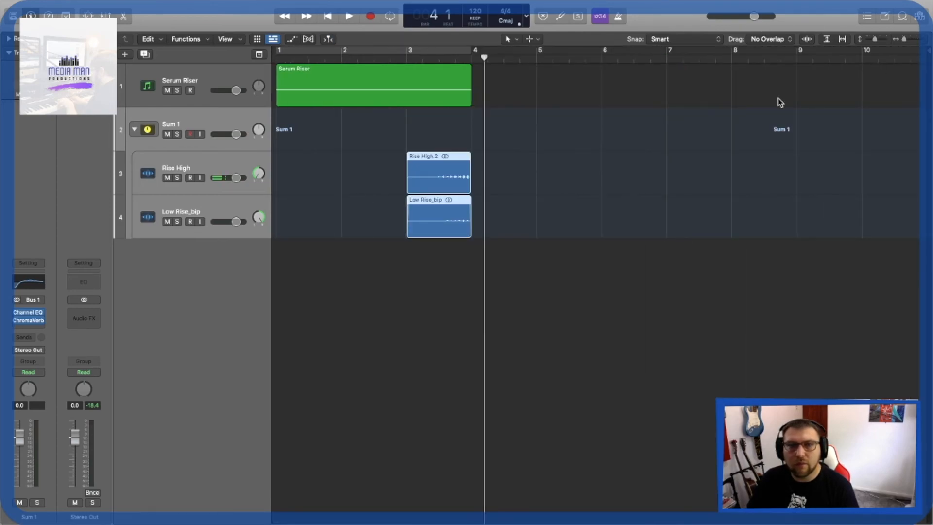
Load GW MixCentric into an Audio FX slot on the Stereo Out channel strip.
left_click(327, 16)
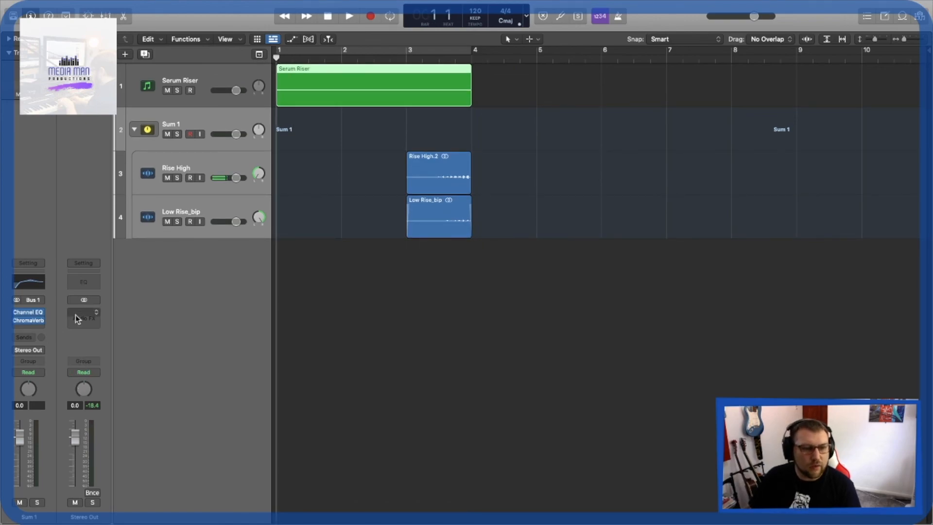
left_click(84, 318)
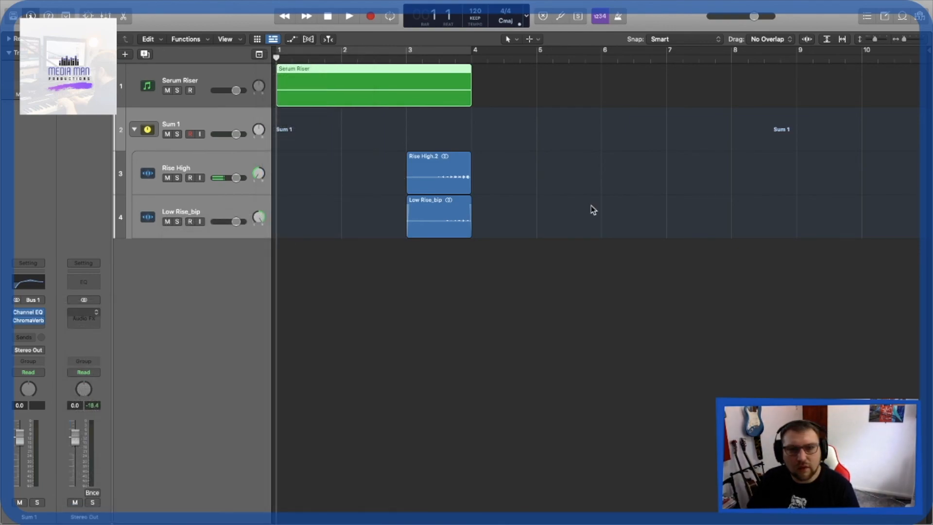
left_click(83, 312)
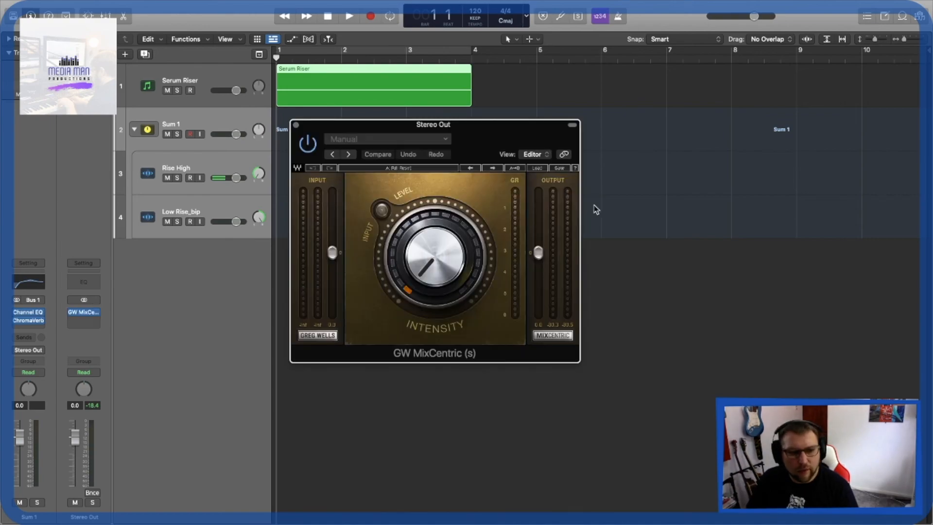
Cycle bars 1–4 and audition the layered riser while raising MixCentric's output level.
left_click_drag(433, 124, 651, 251)
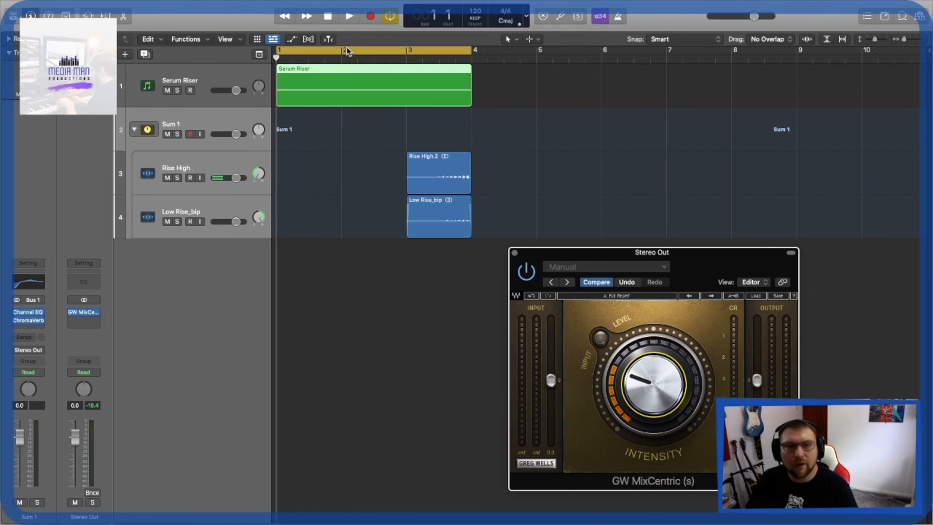
left_click(348, 15)
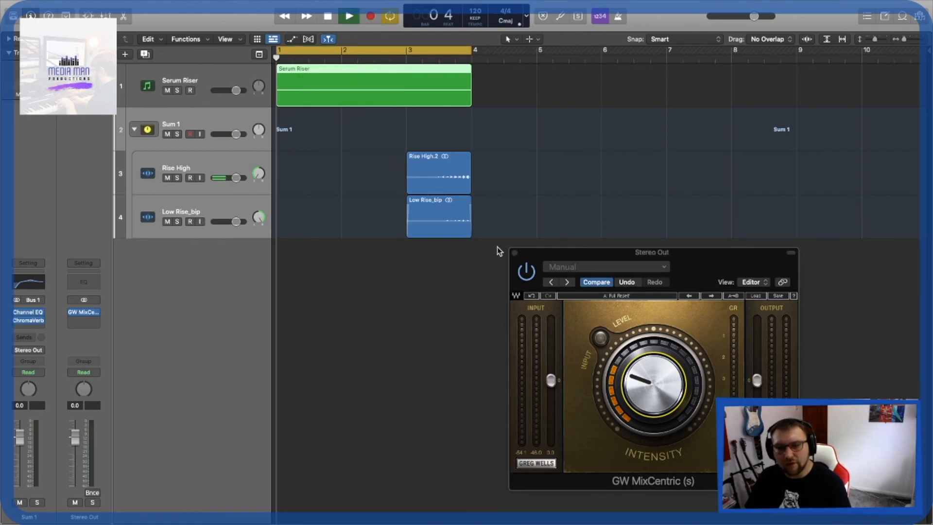
left_click(348, 16)
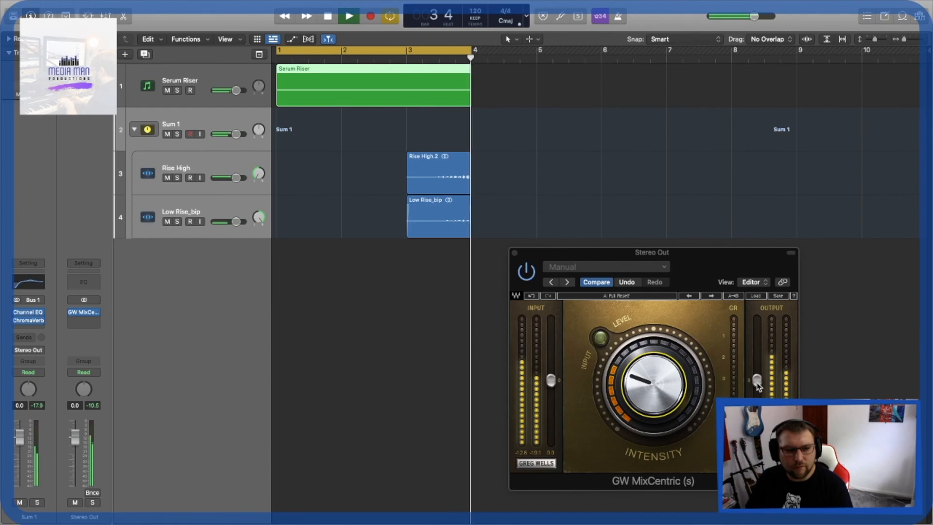
left_click_drag(756, 380, 756, 350)
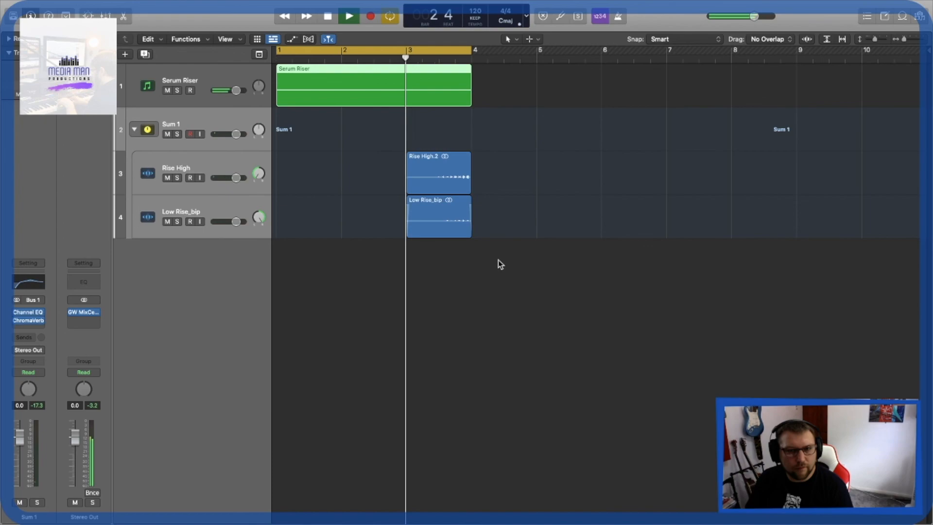
left_click(348, 17)
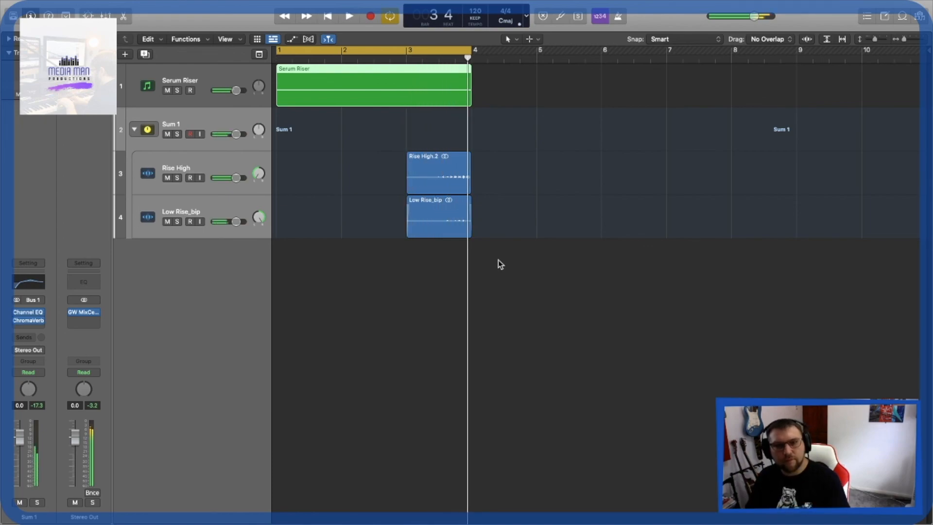